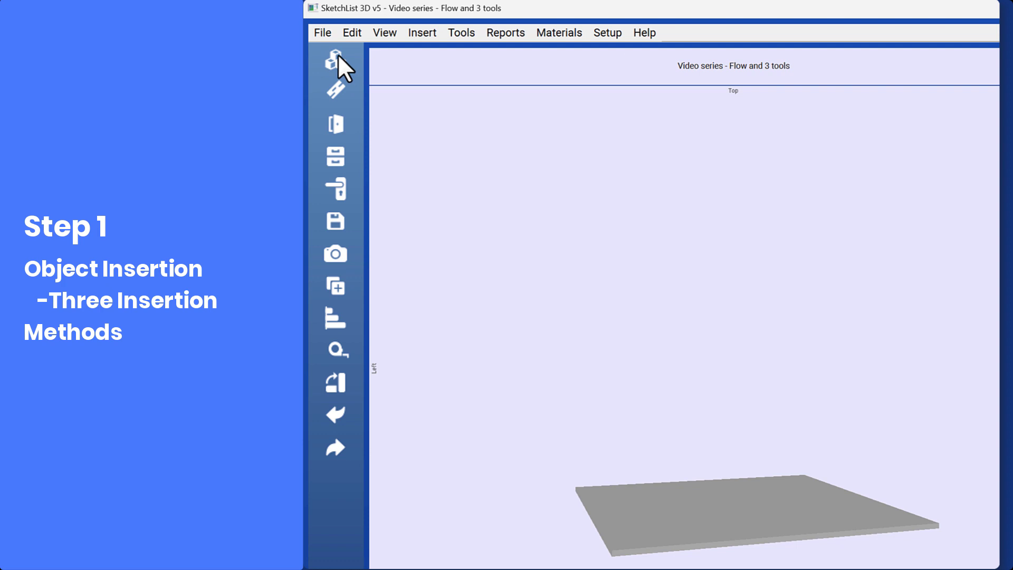
# Open the Add Assembly dropdown showing Add Assembly, Cabinet Wizard and Library.
pyautogui.click(335, 60)
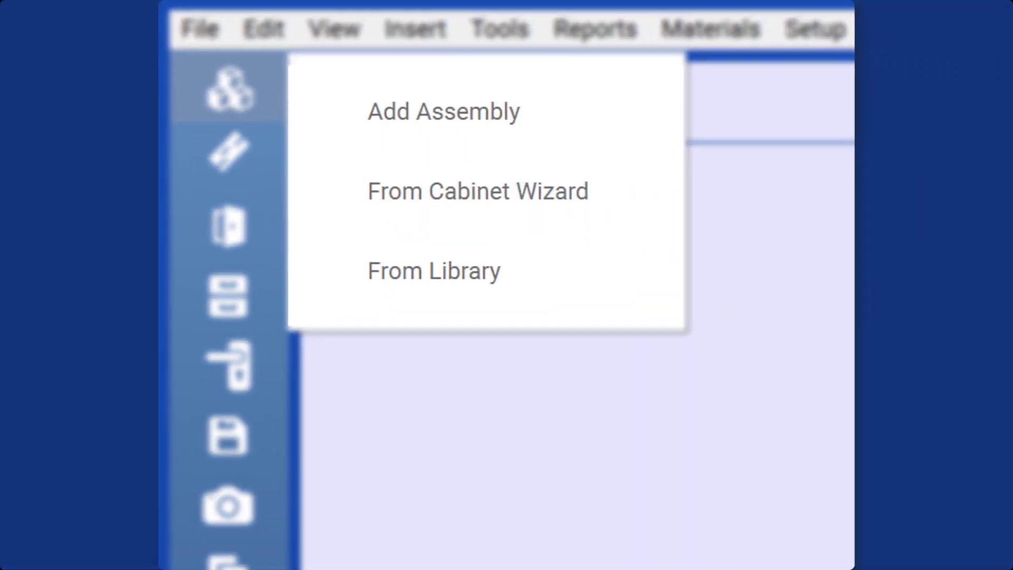
pyautogui.moveTo(444, 112)
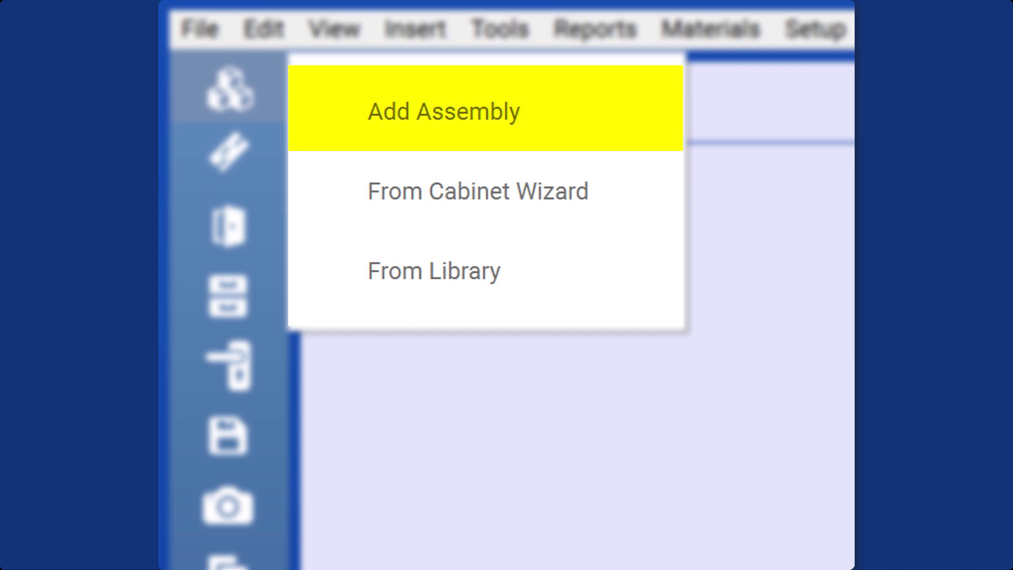
pyautogui.moveTo(478, 191)
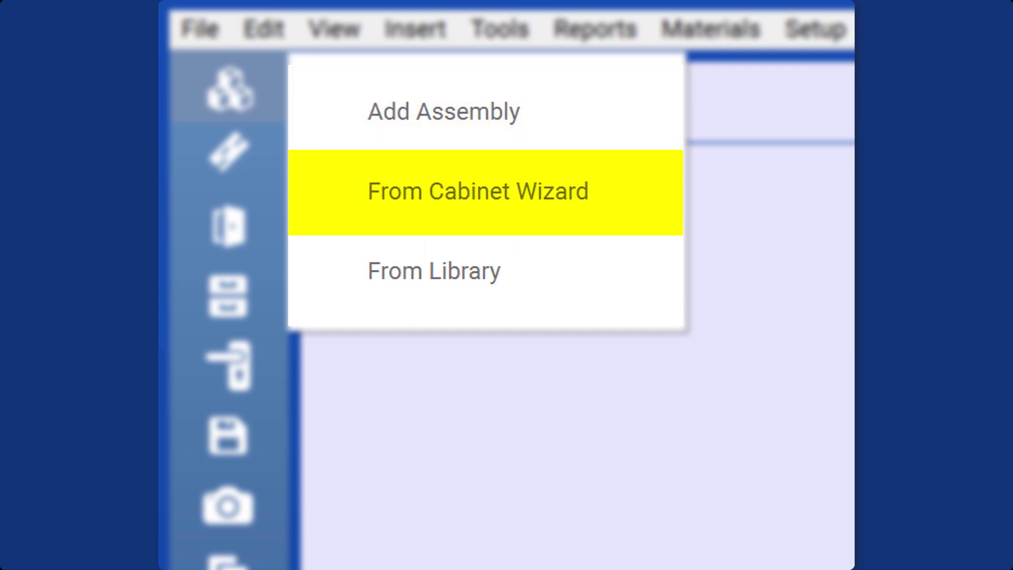
pyautogui.moveTo(434, 271)
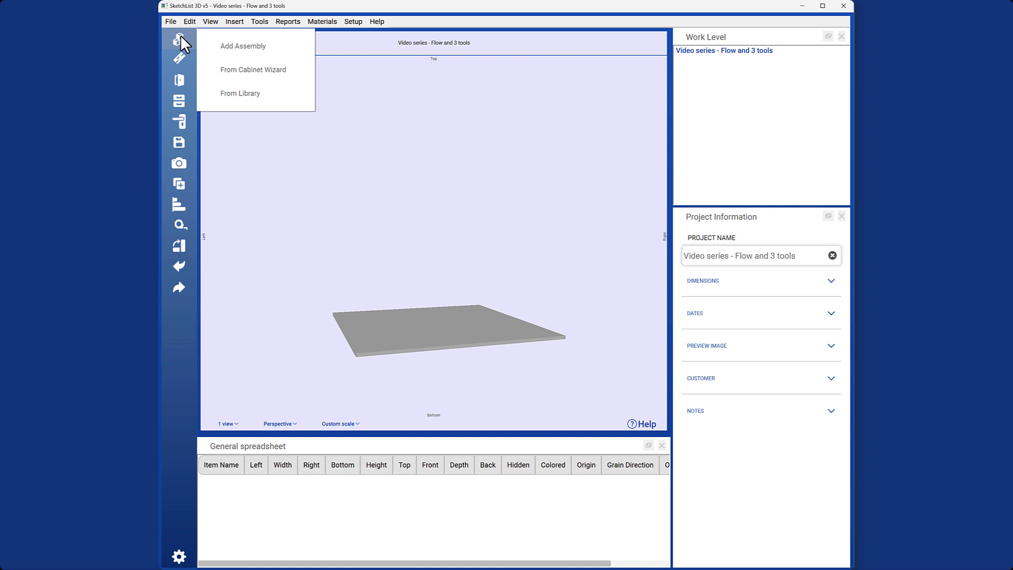
pyautogui.moveTo(255, 52)
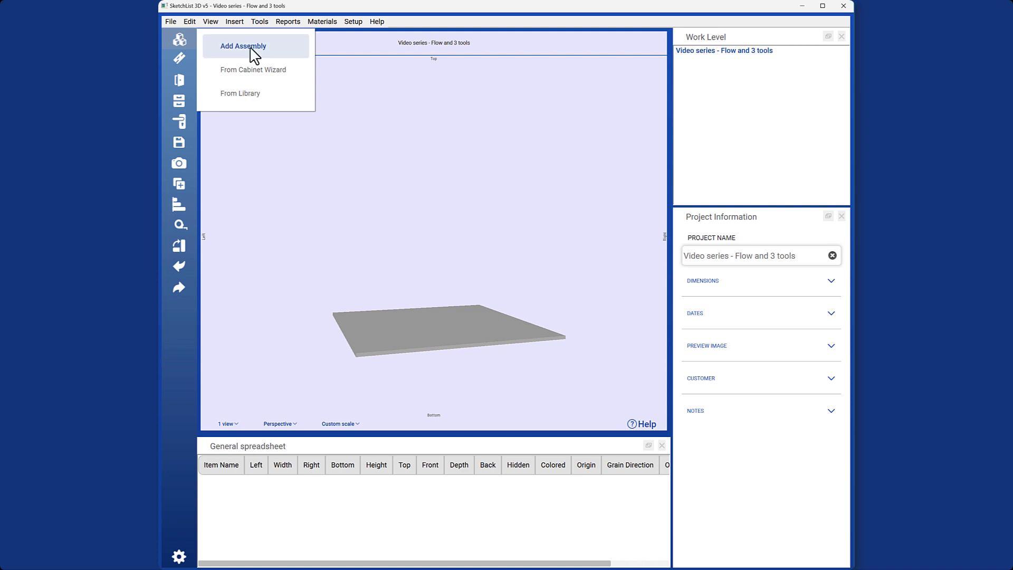
# Add a blank assembly and set its width to 60 from the right-face dot.
pyautogui.click(245, 46)
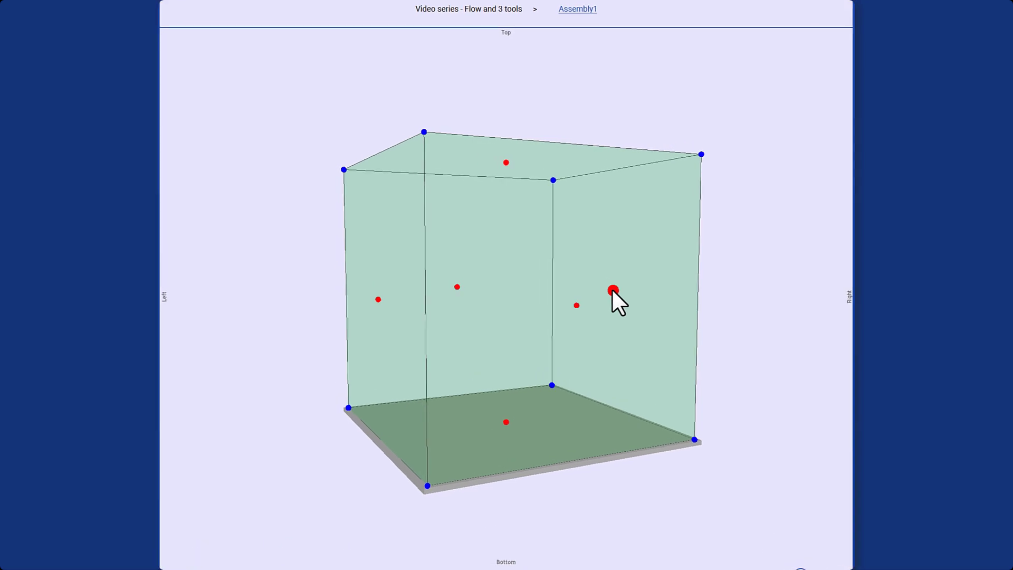
pyautogui.click(613, 290)
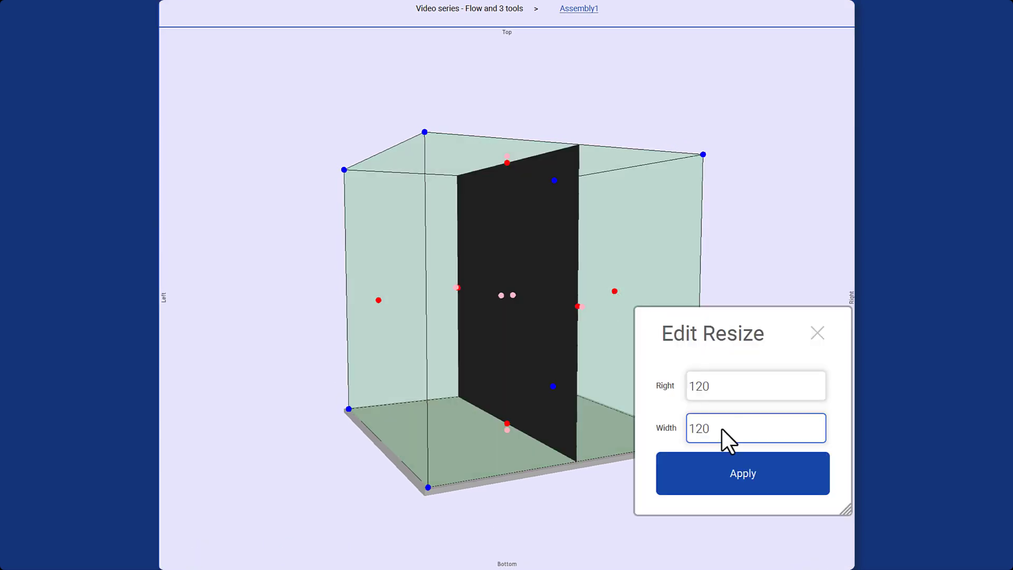
pyautogui.doubleClick(700, 429)
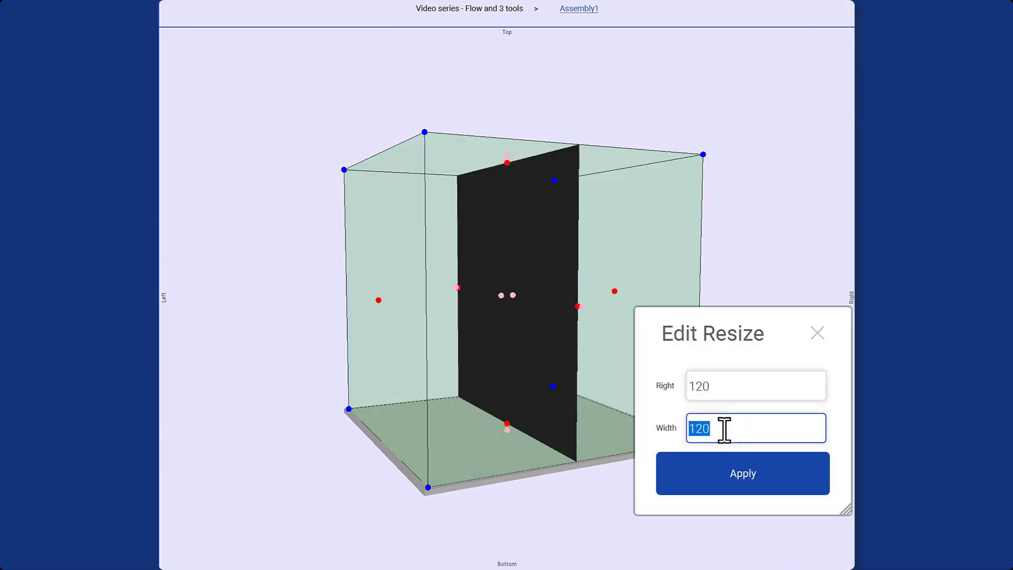
pyautogui.click(743, 473)
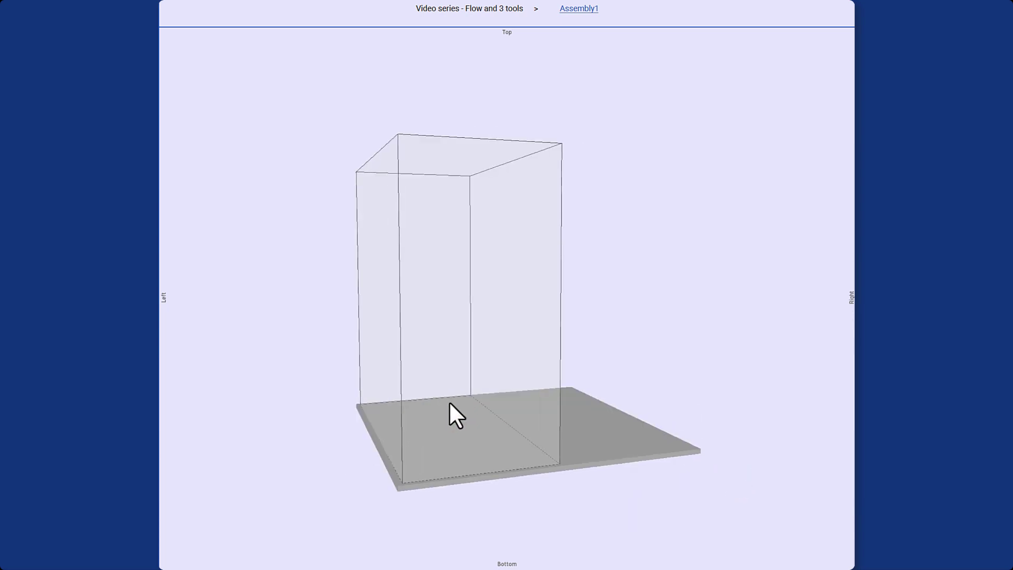
# Set the assembly's height to 48 using the top-face dot.
pyautogui.click(452, 423)
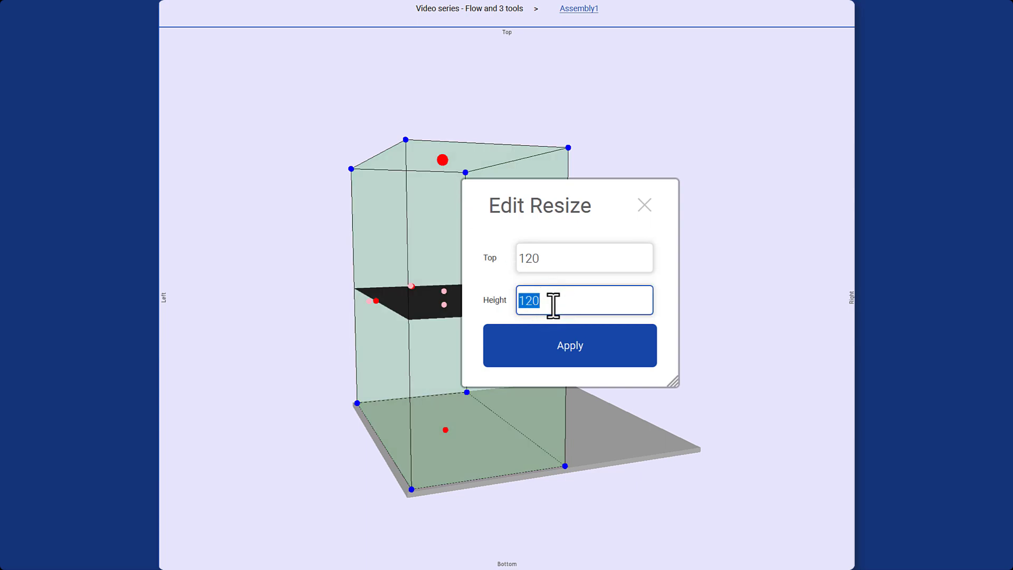
pyautogui.click(570, 345)
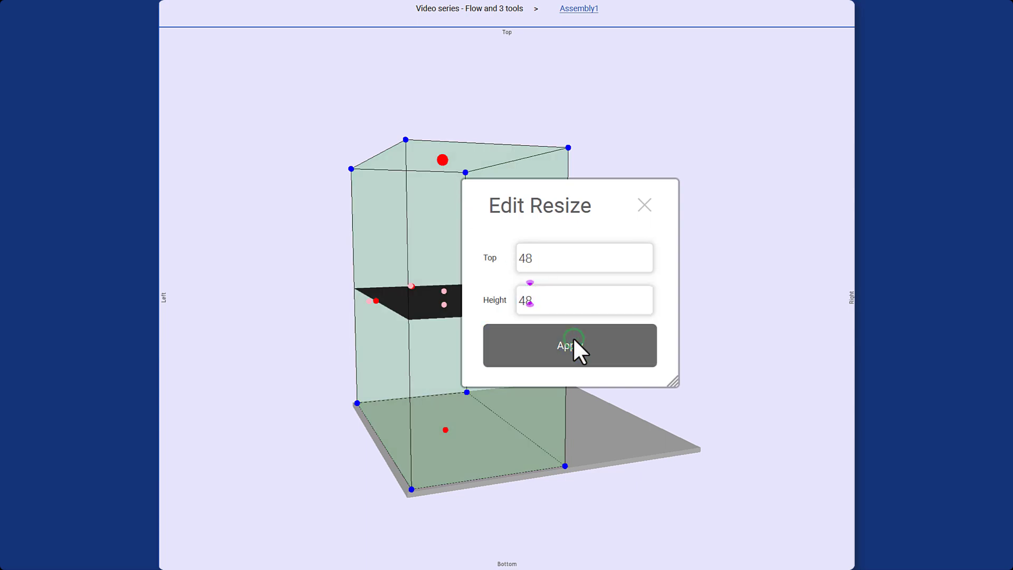
pyautogui.click(570, 346)
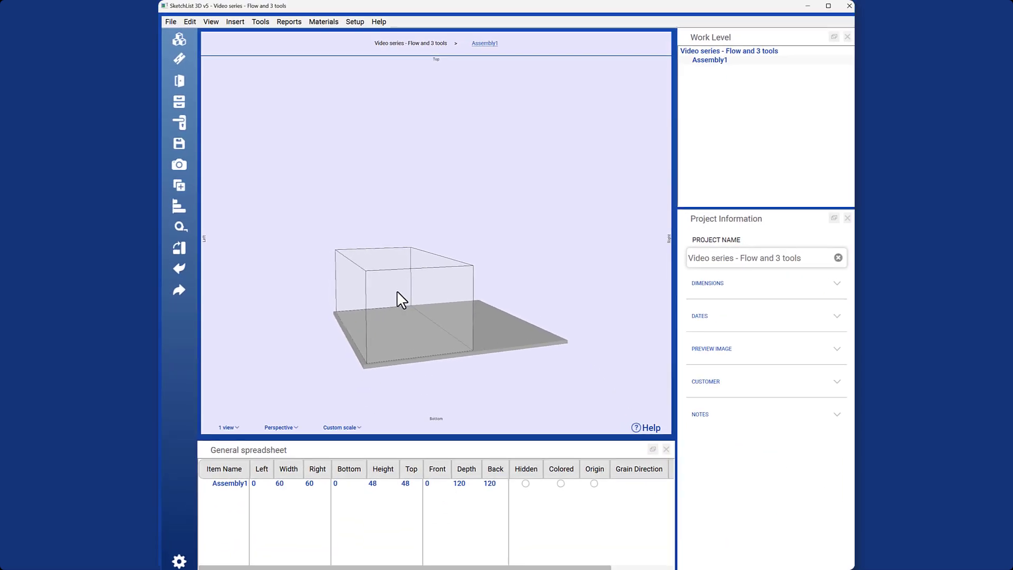
# Add Assembly3, move its left side to 60, and select it.
pyautogui.click(178, 38)
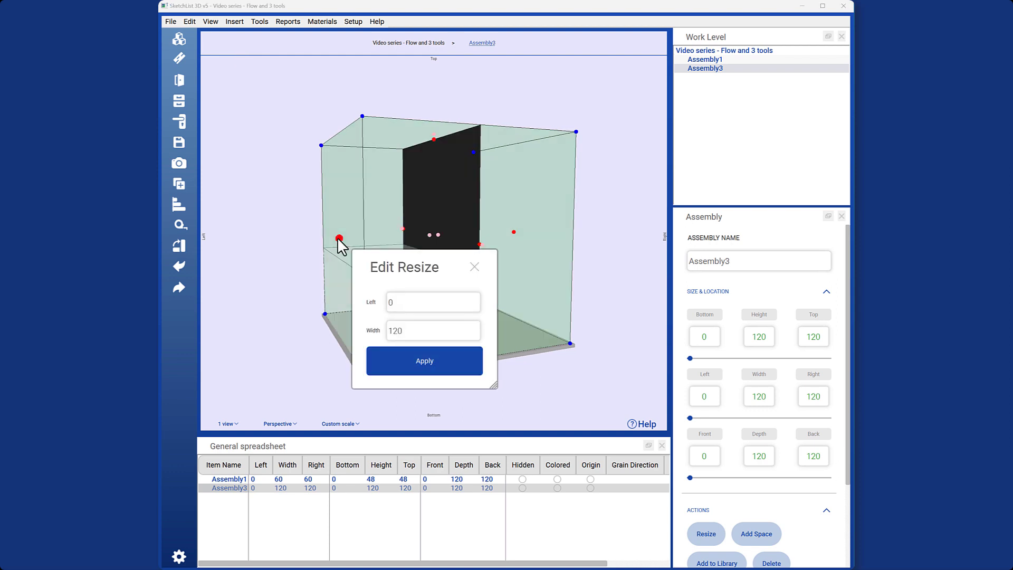
pyautogui.click(432, 302)
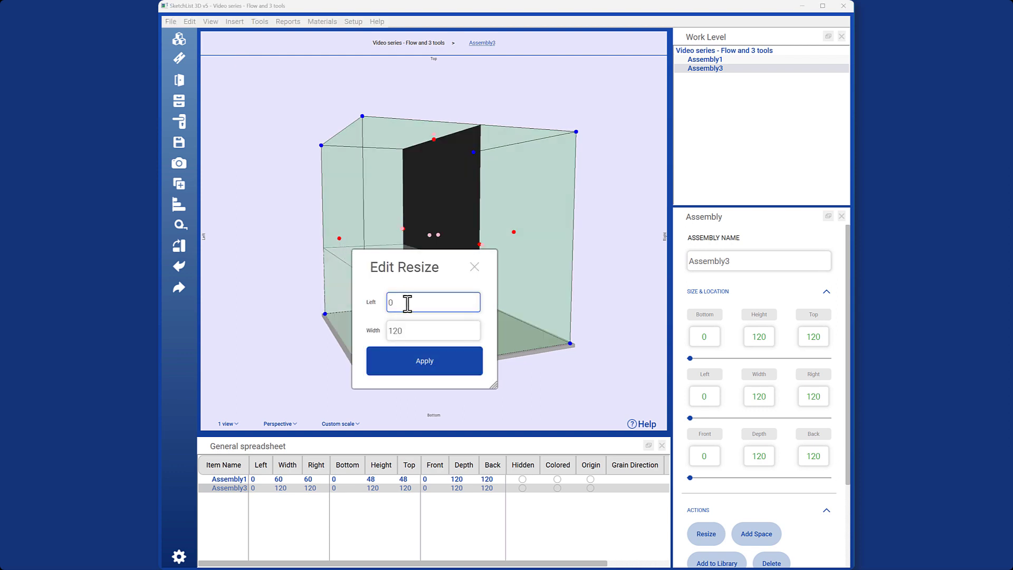
pyautogui.write('60')
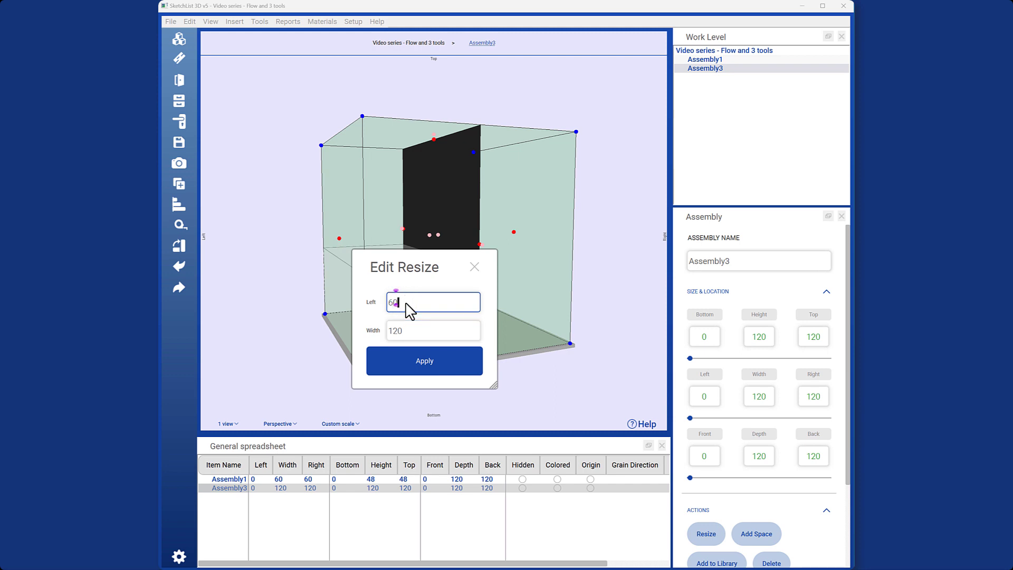
pyautogui.click(424, 361)
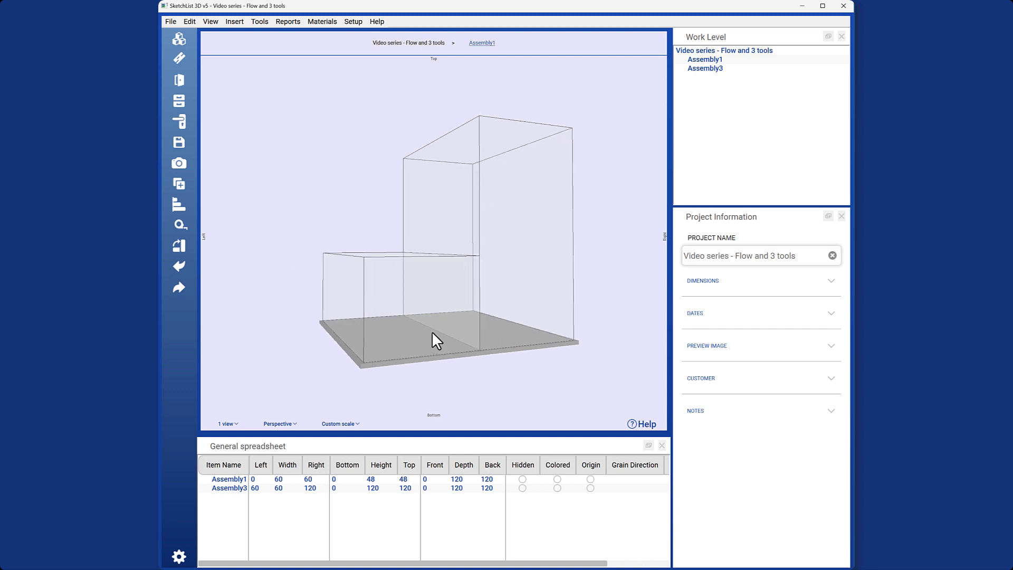
pyautogui.click(705, 68)
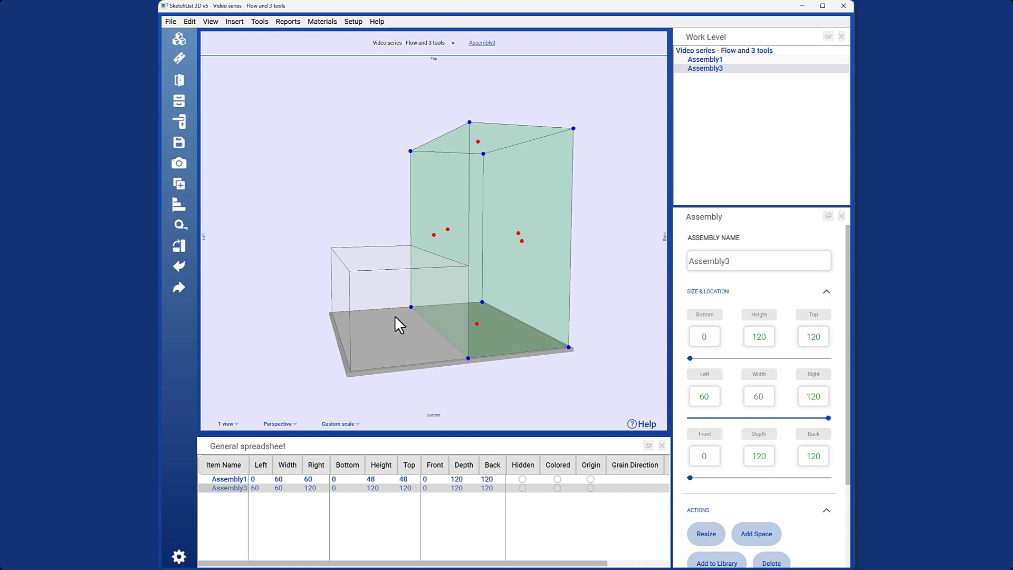
# Select Assembly1 and move its front-bottom-right corner to left 80.
pyautogui.click(704, 59)
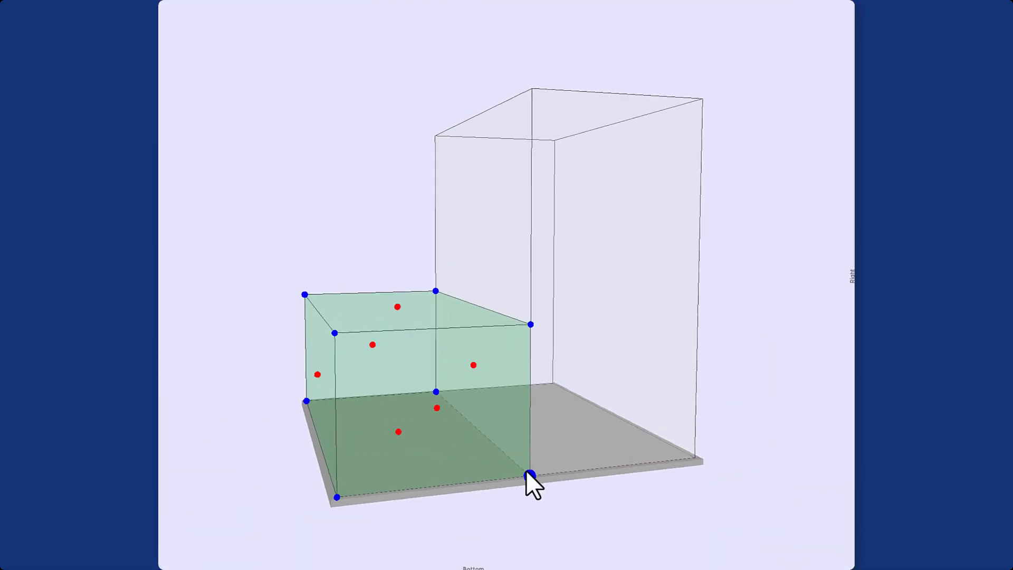
pyautogui.click(529, 476)
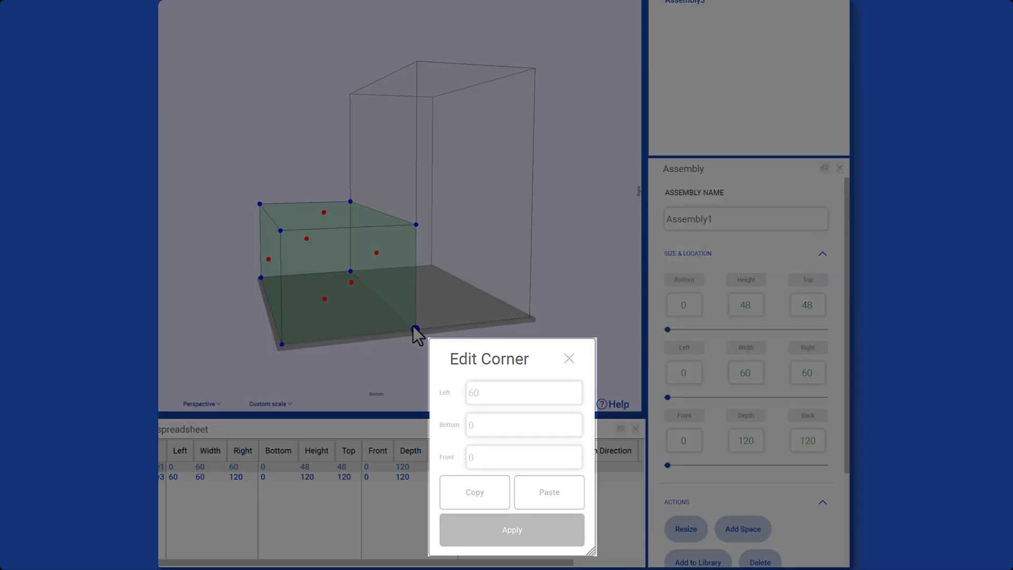
pyautogui.click(524, 393)
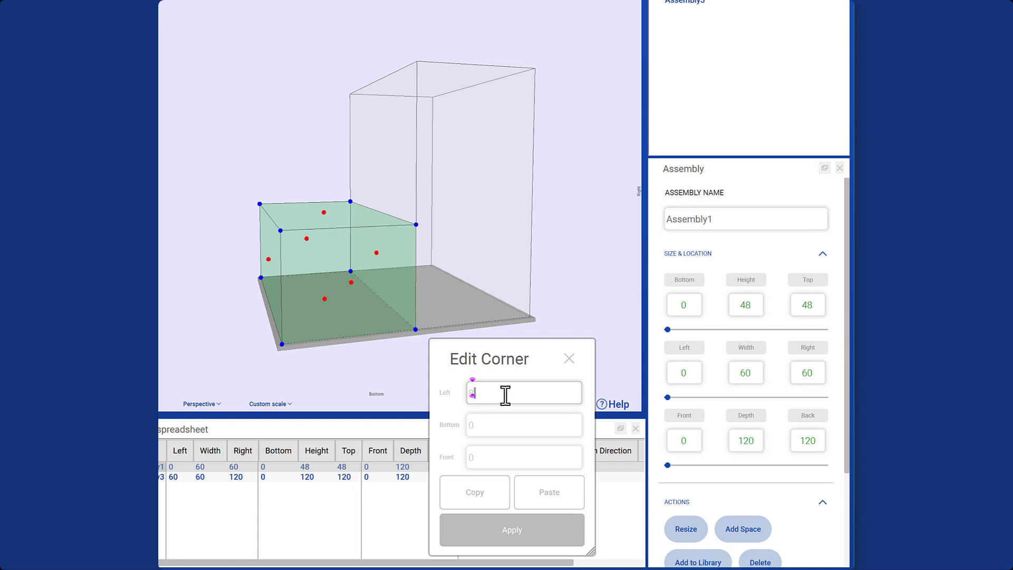
pyautogui.click(511, 530)
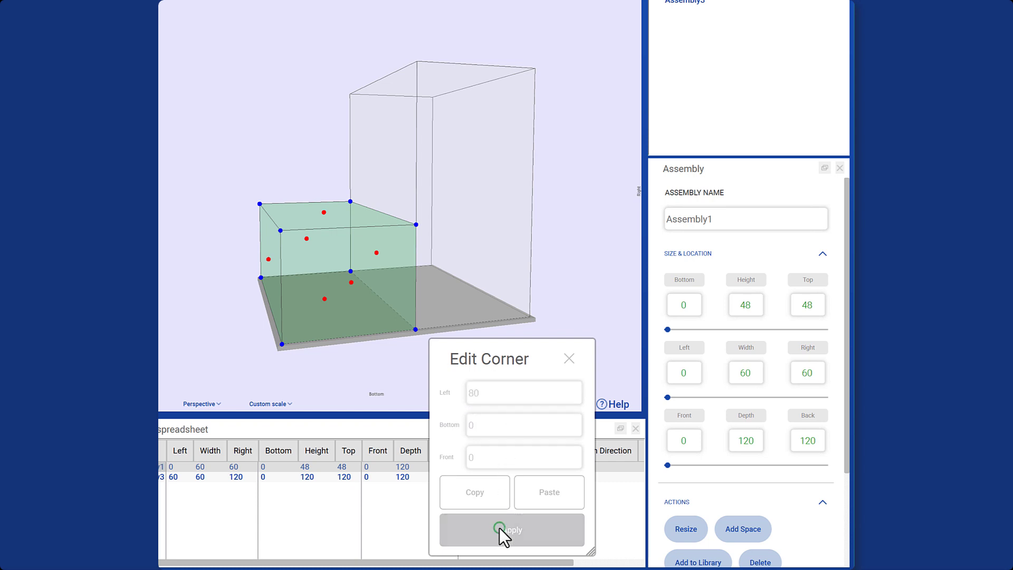
pyautogui.click(512, 530)
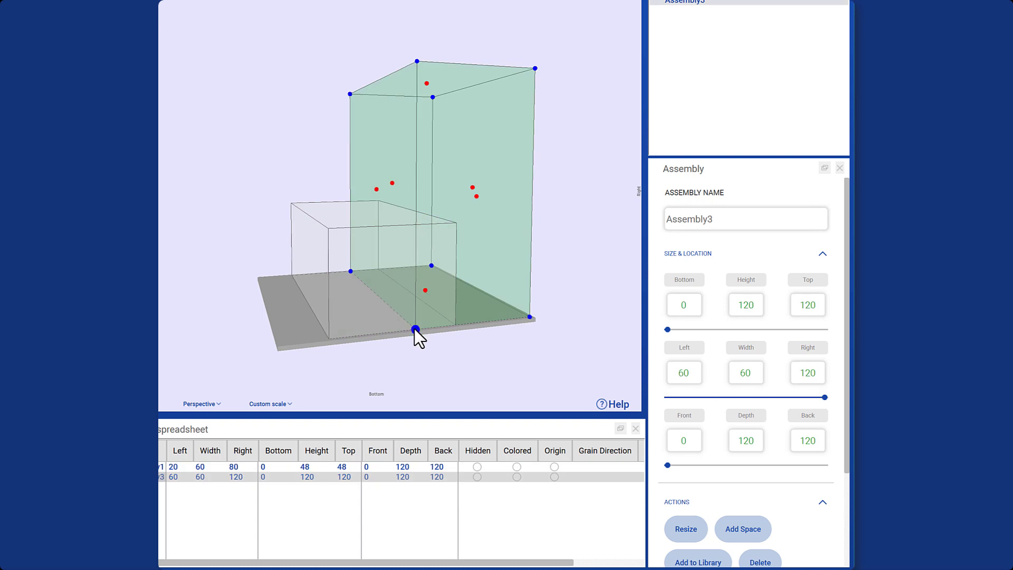
# Copy Assembly3's front-bottom-left corner position and paste it onto Assembly1's front-bottom-right corner.
pyautogui.click(415, 330)
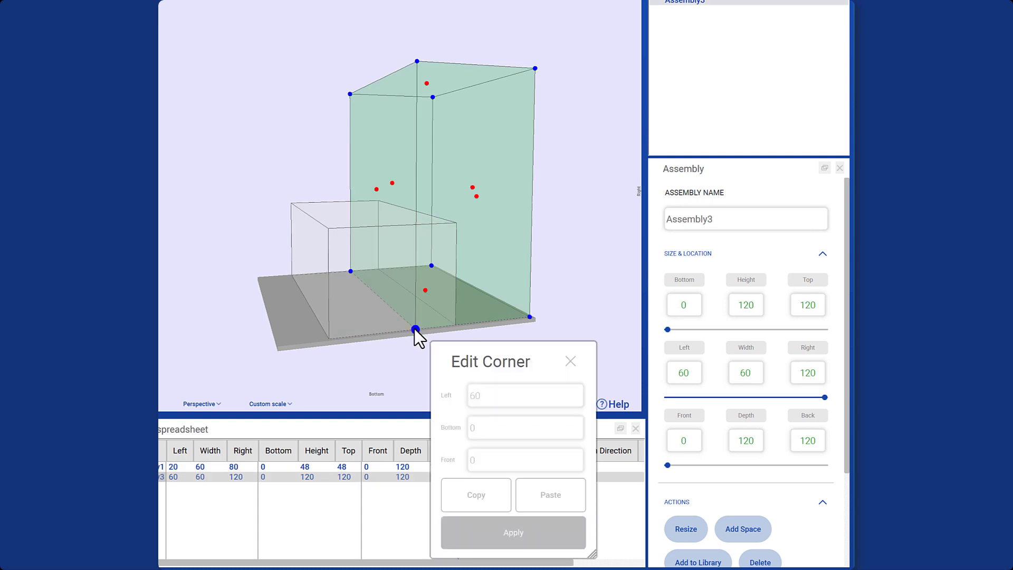
pyautogui.click(476, 495)
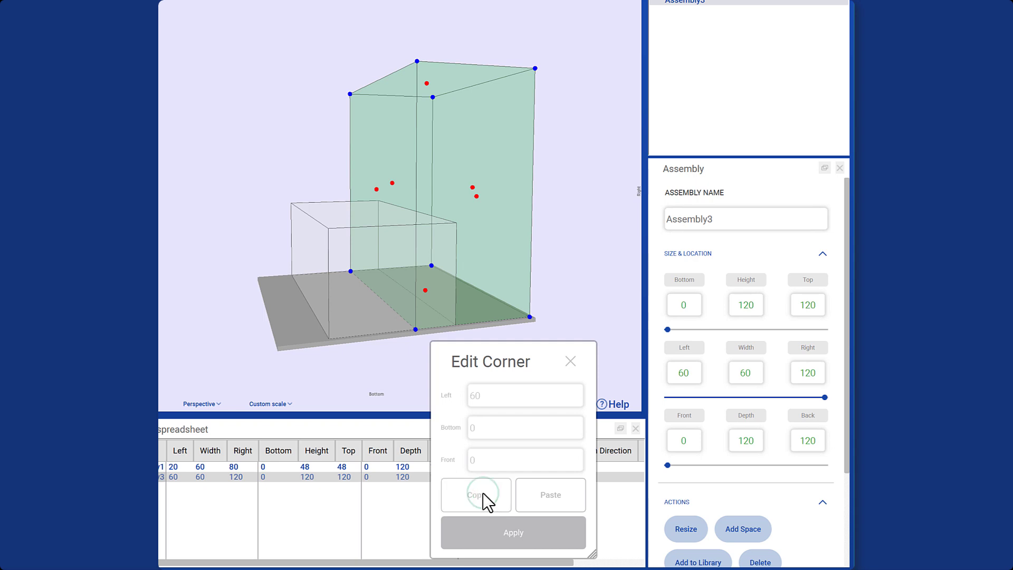
pyautogui.click(590, 490)
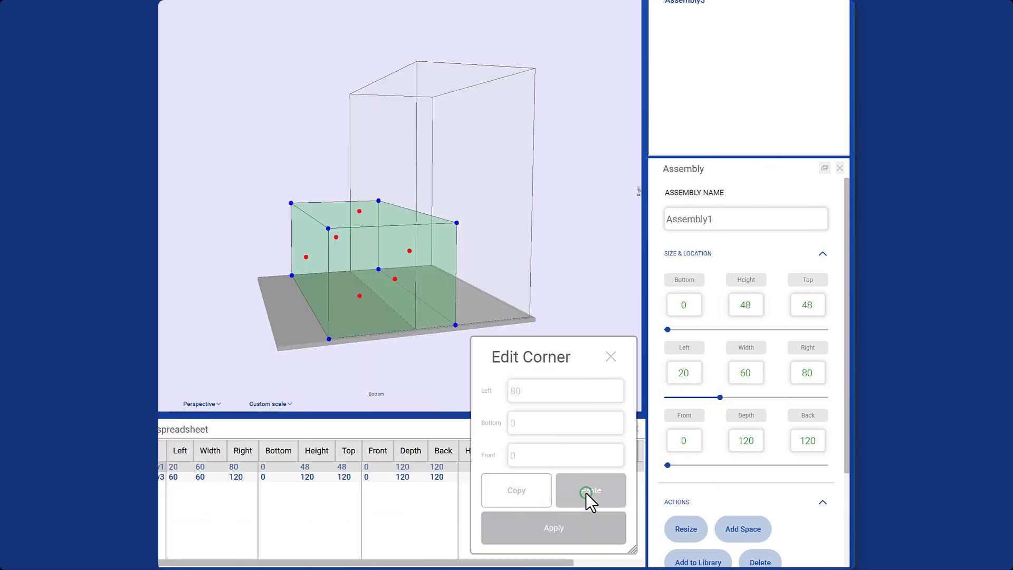
pyautogui.click(590, 490)
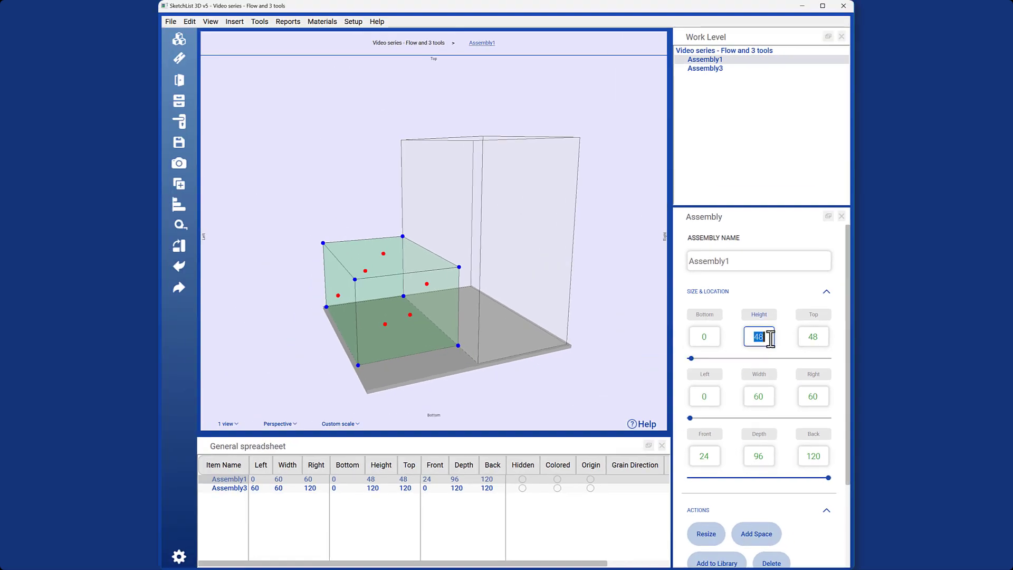
# Change Assembly1's height to 24, then back to 48.
pyautogui.write('24')
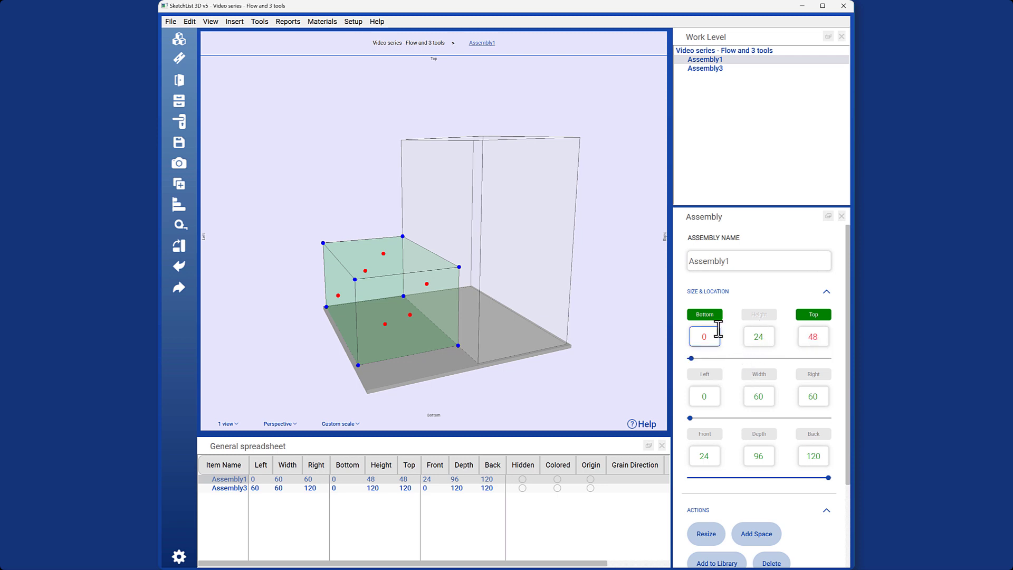
pyautogui.moveTo(721, 340)
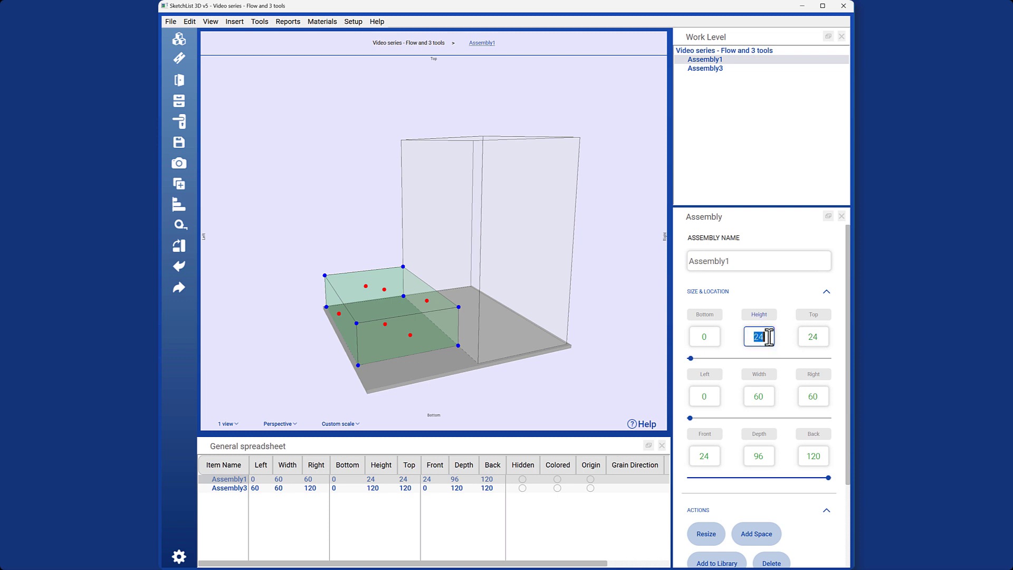
pyautogui.moveTo(691, 357); pyautogui.dragTo(785, 357)
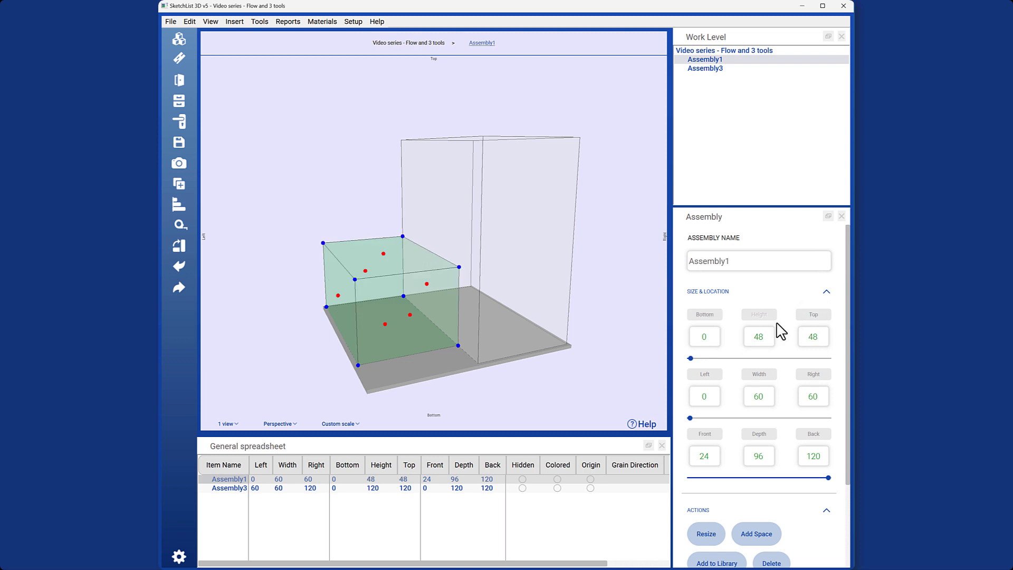
pyautogui.click(759, 337)
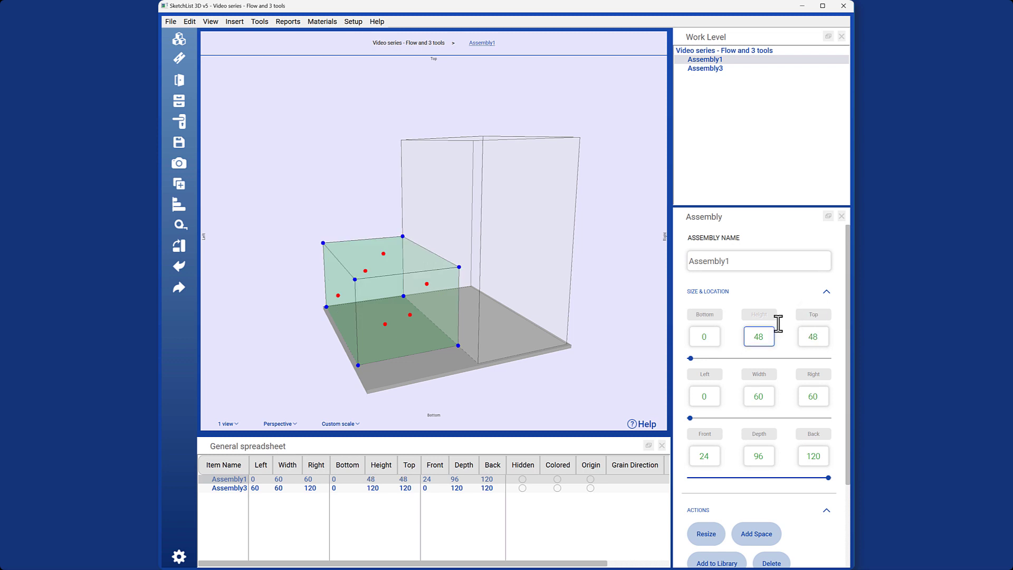
# Raise Assembly1's bottom and review its Bottom, Height and Top measurements.
pyautogui.click(704, 337)
pyautogui.write('12')
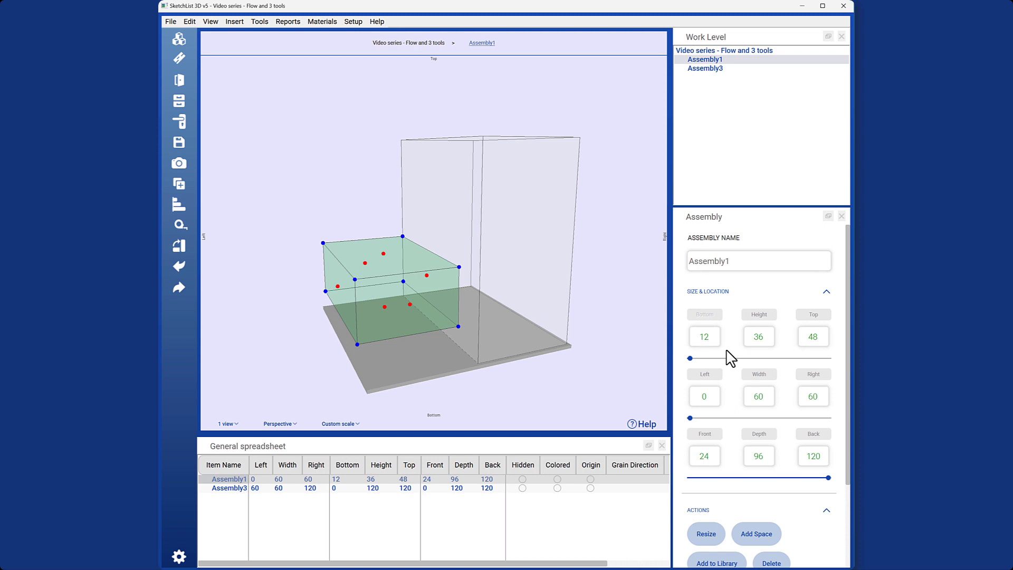
pyautogui.click(705, 336)
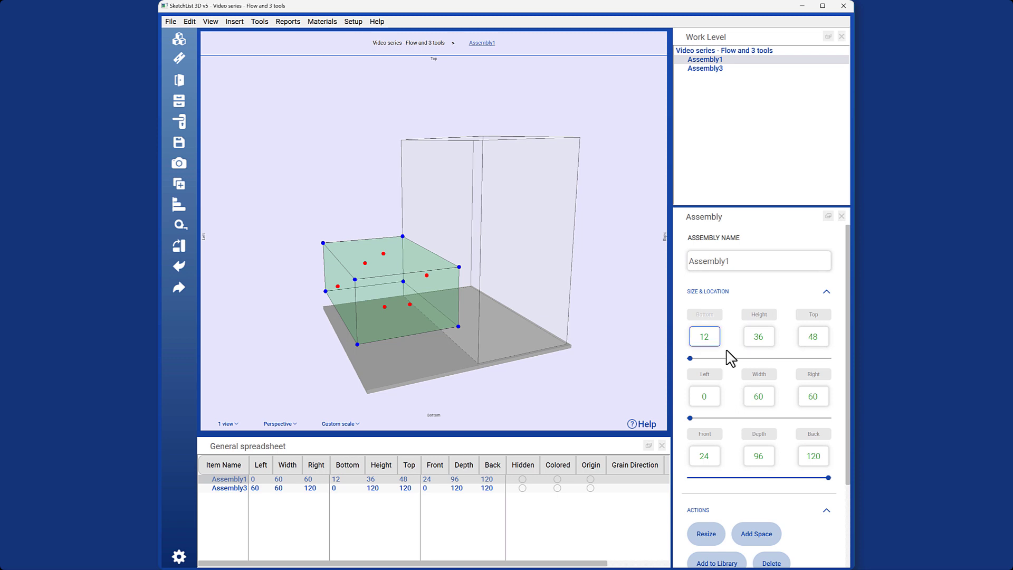
pyautogui.click(758, 336)
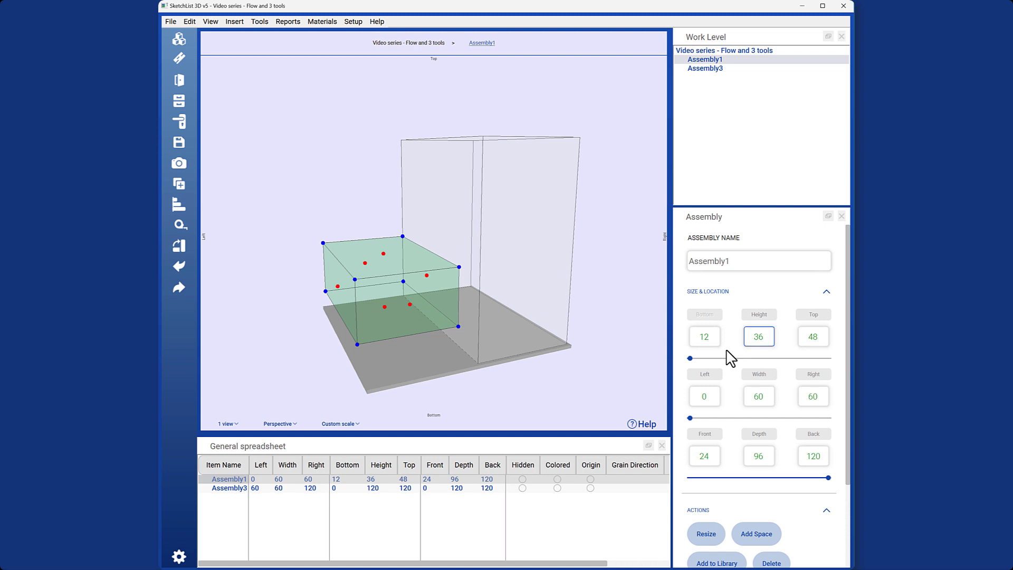
pyautogui.click(814, 337)
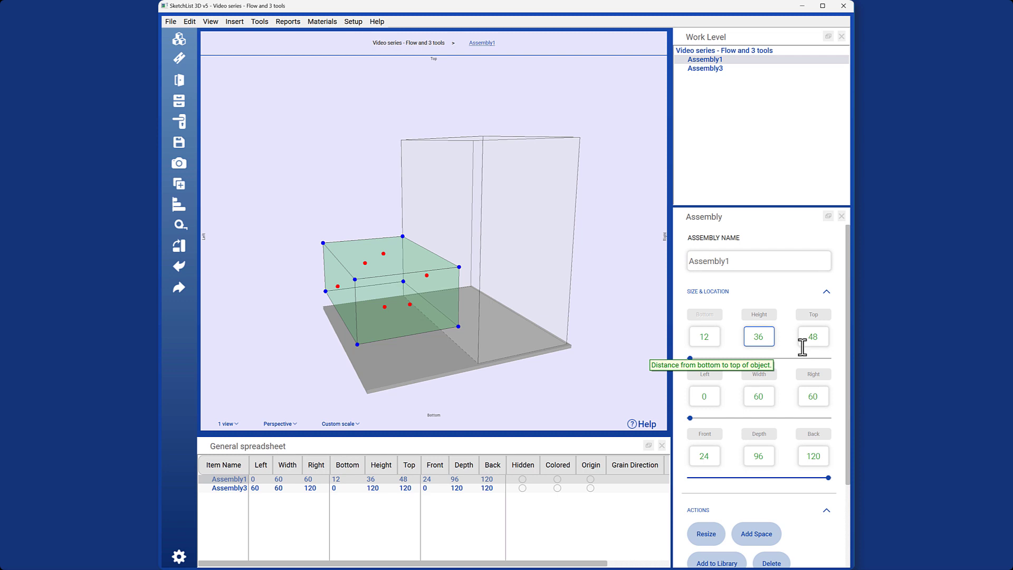
pyautogui.moveTo(832, 350)
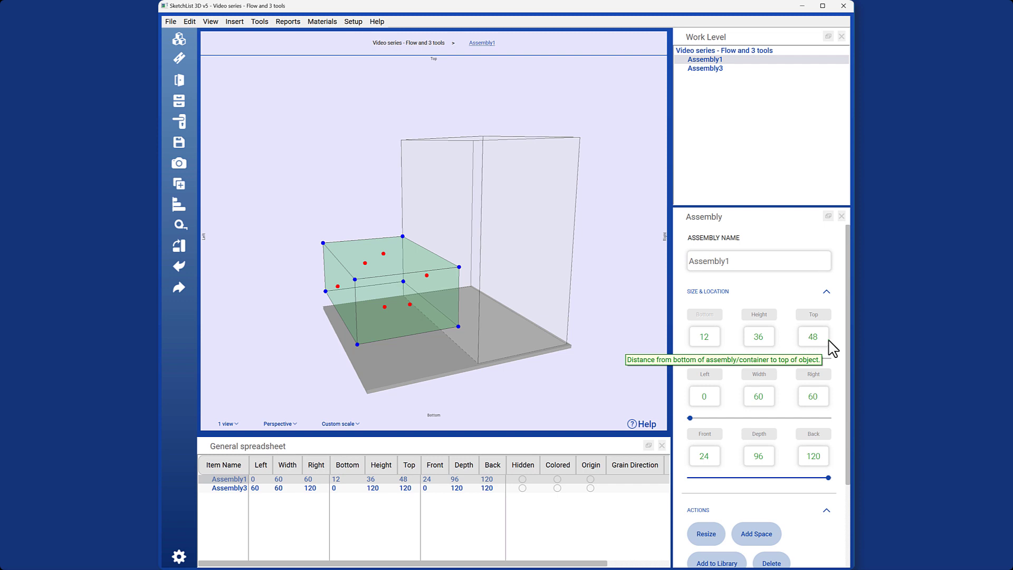
# Set Assembly1's top to 36 and bottom to 0, leaving it 18 high.
pyautogui.click(813, 337)
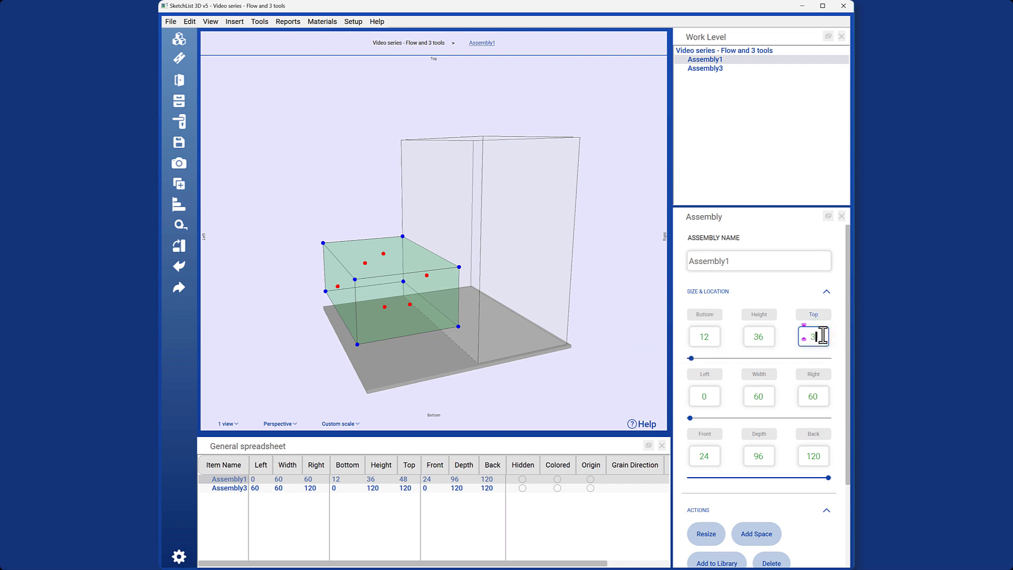
pyautogui.click(704, 336)
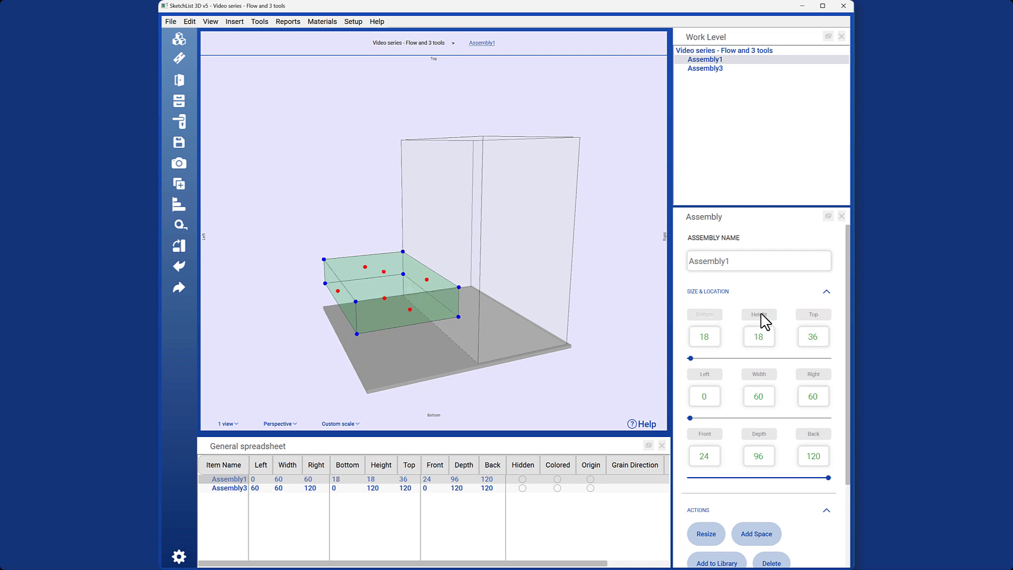
pyautogui.click(705, 336)
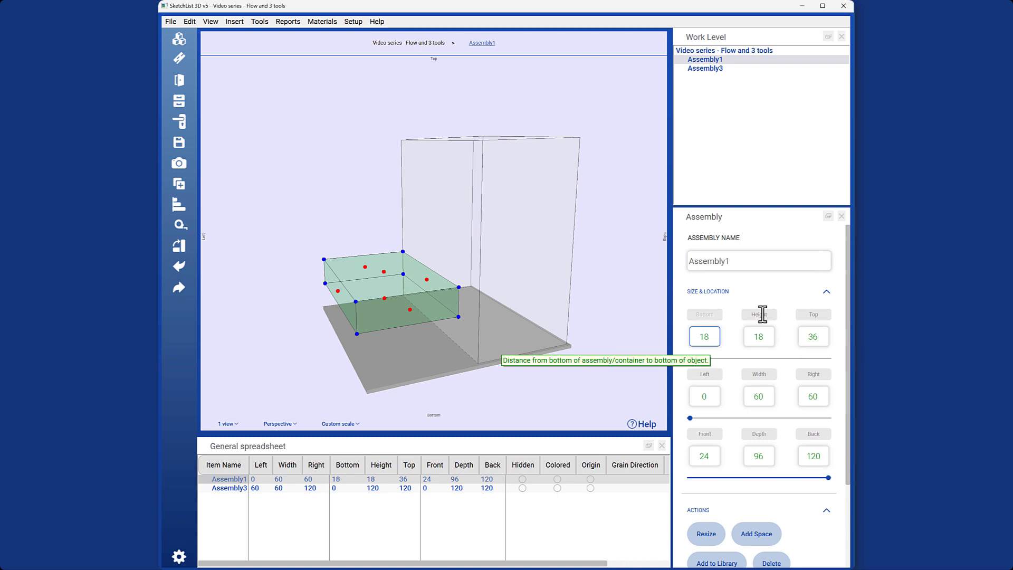
pyautogui.click(705, 336)
pyautogui.write('0')
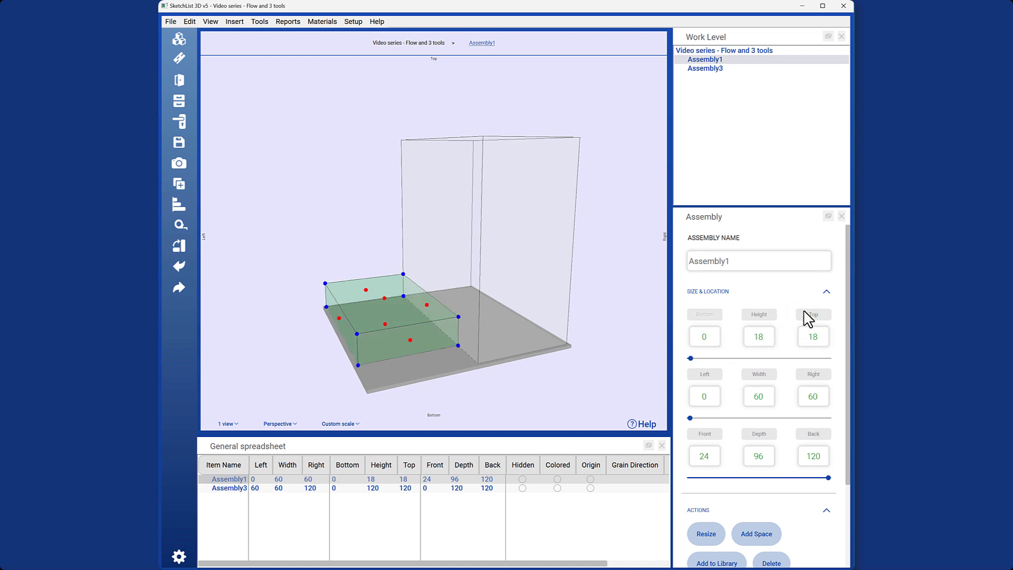
pyautogui.moveTo(770, 354)
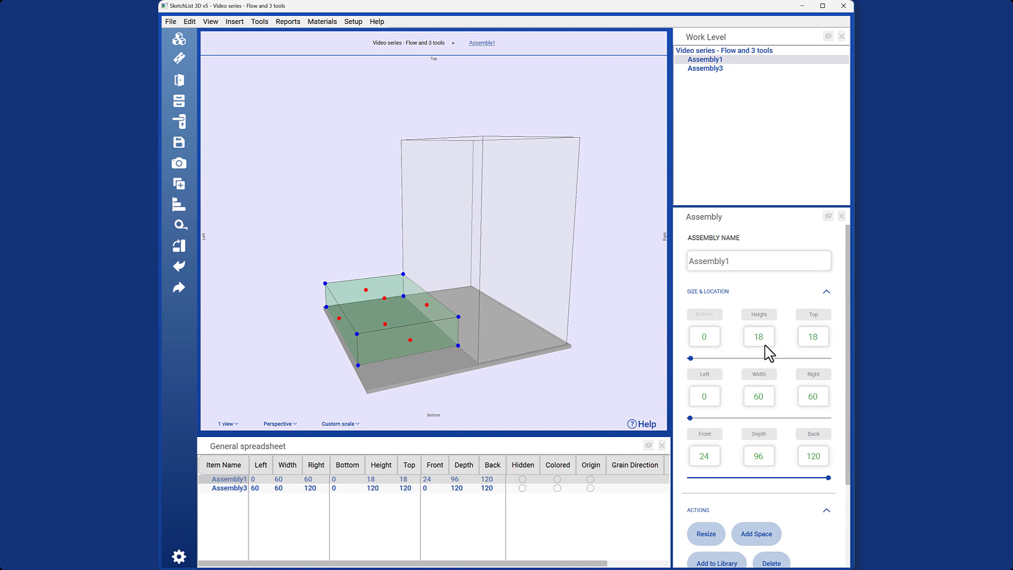
pyautogui.moveTo(540, 368)
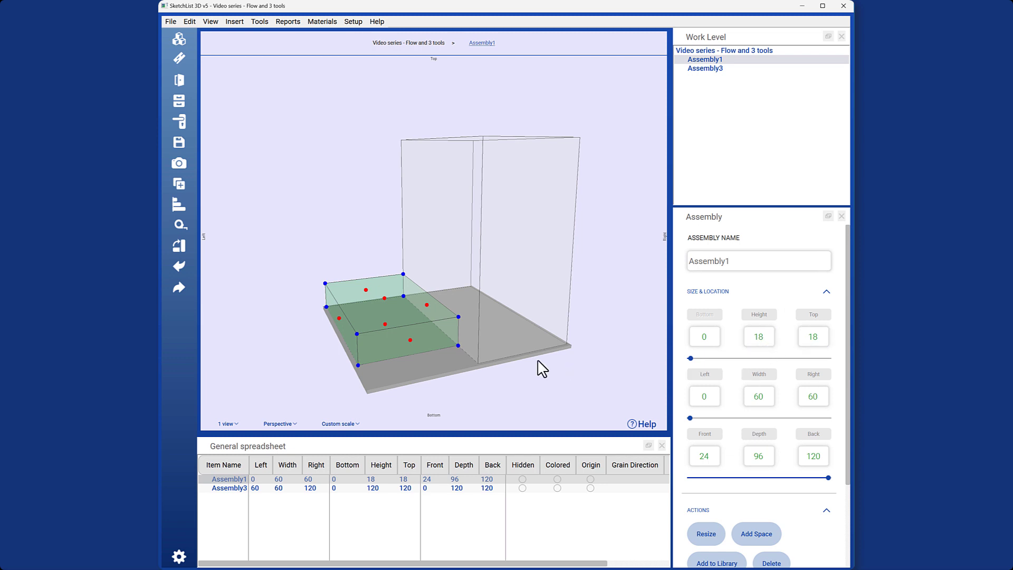
pyautogui.moveTo(509, 372)
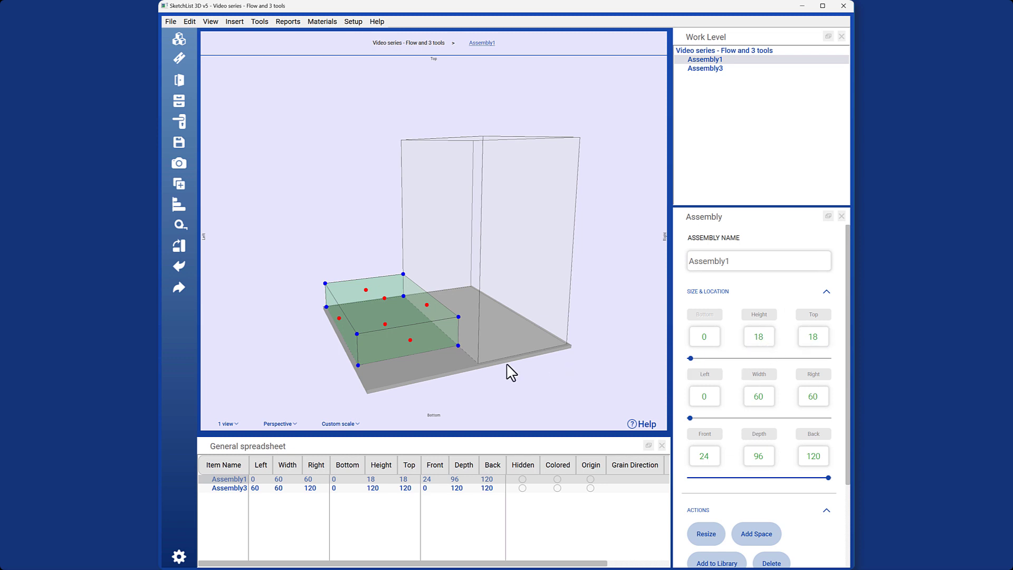
pyautogui.moveTo(449, 387)
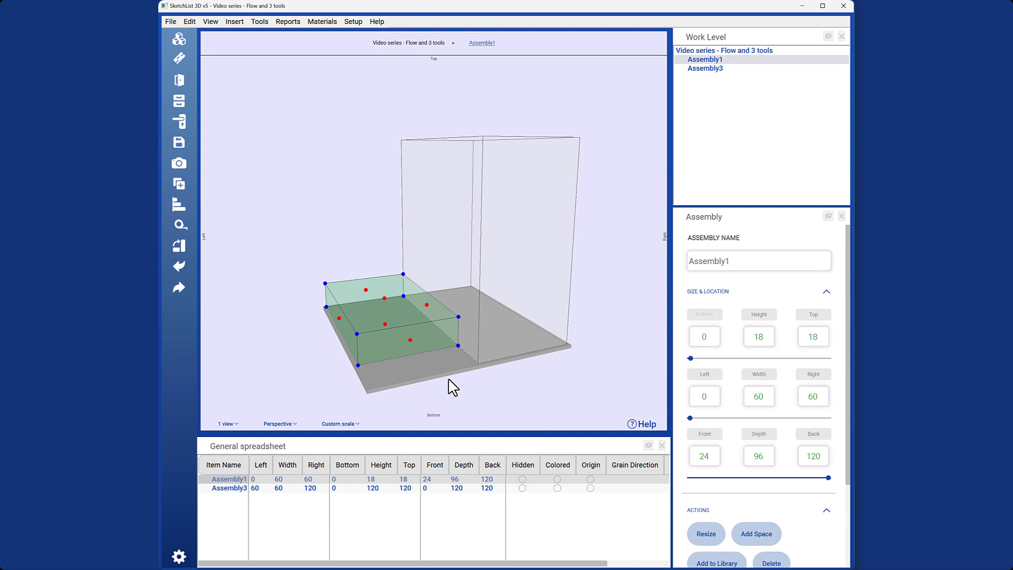
pyautogui.moveTo(422, 317)
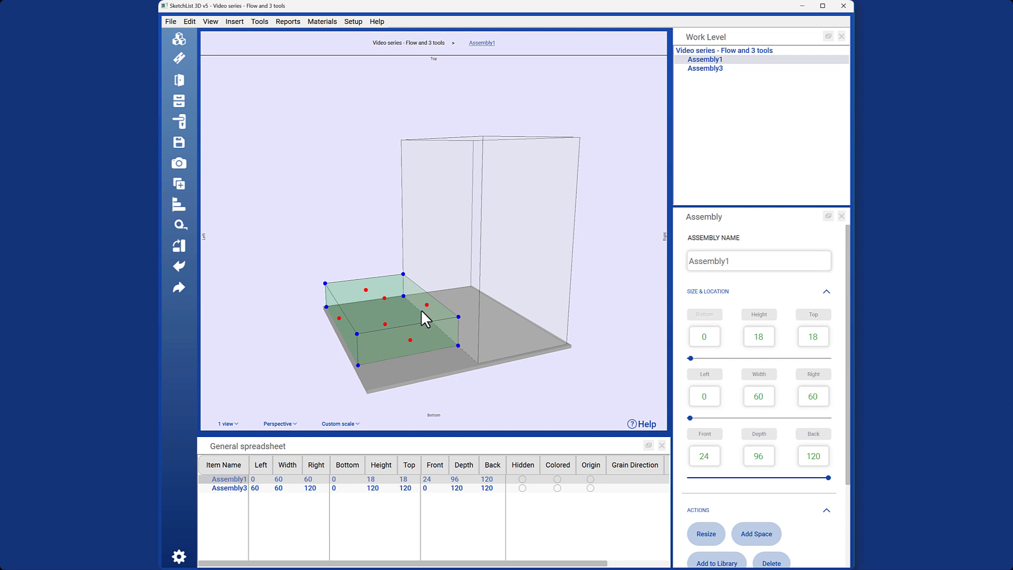
# Enter a width of 90 for Assembly1 and dismiss the invalid-width warning.
pyautogui.click(759, 396)
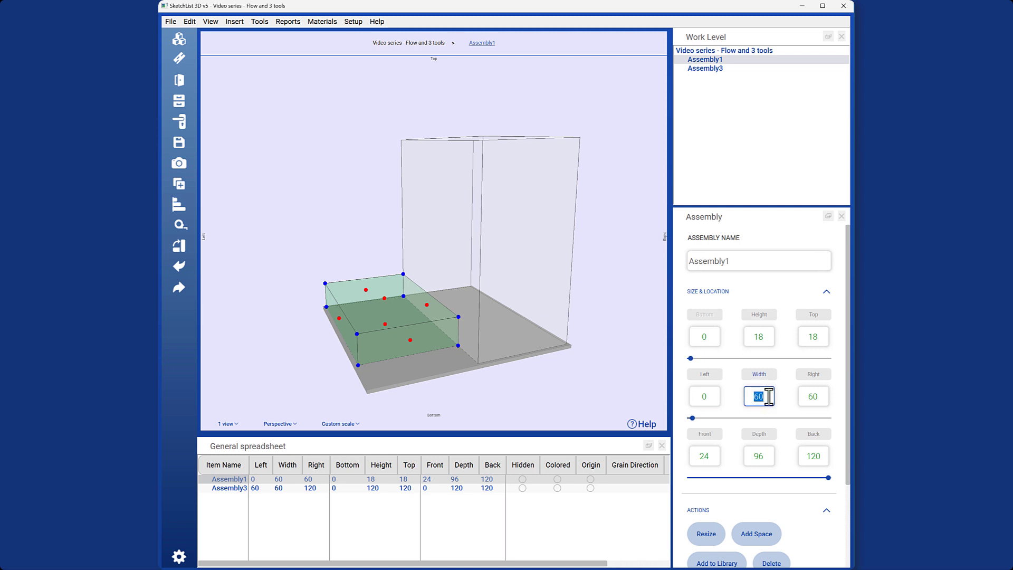
pyautogui.write('90')
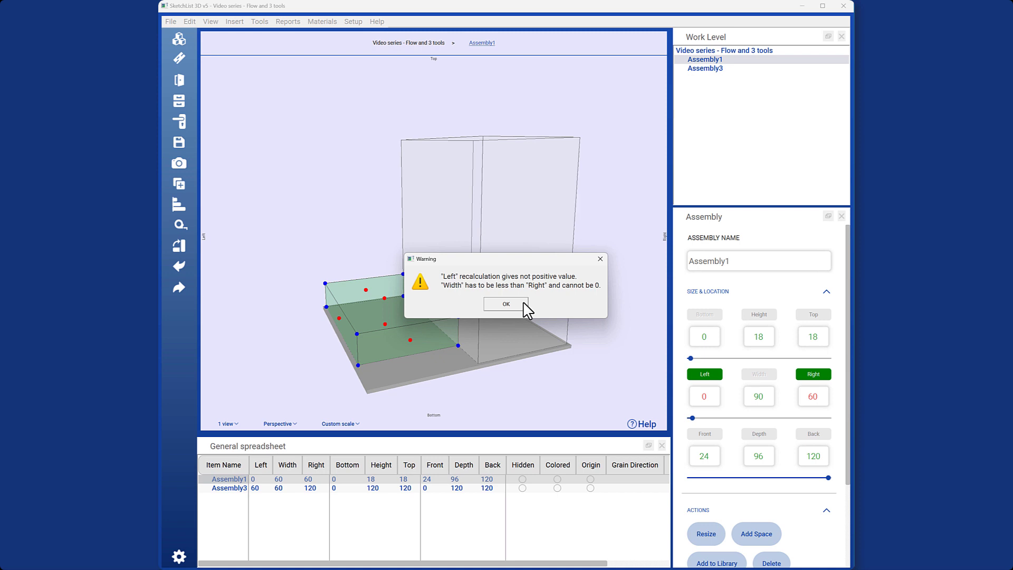
pyautogui.moveTo(439, 336)
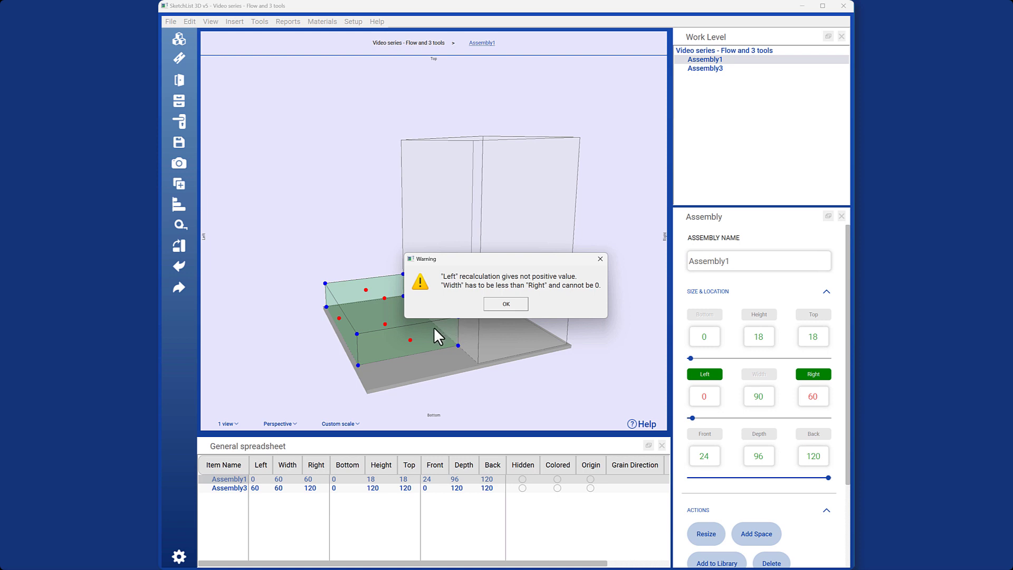
pyautogui.moveTo(513, 333)
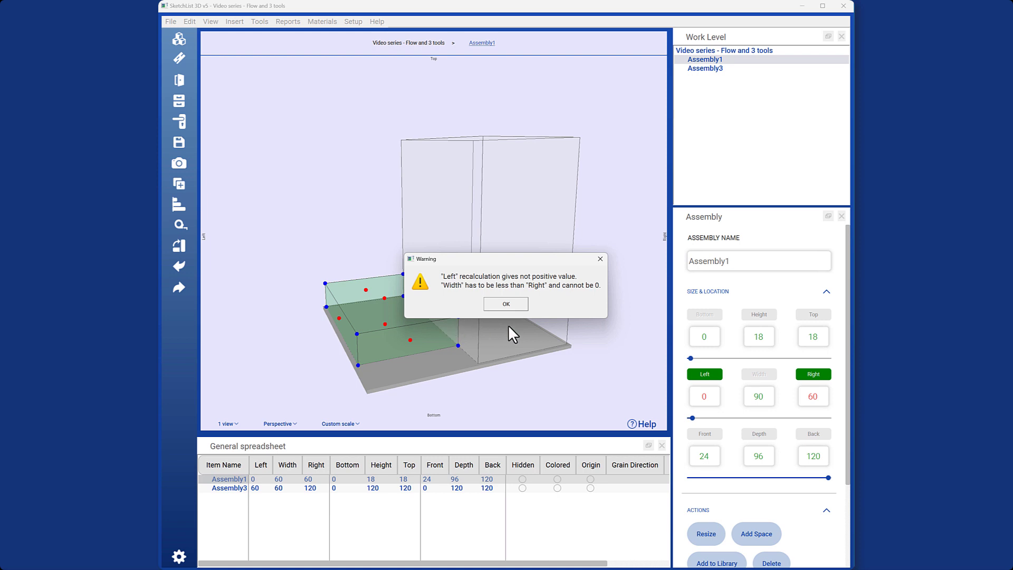
pyautogui.click(505, 304)
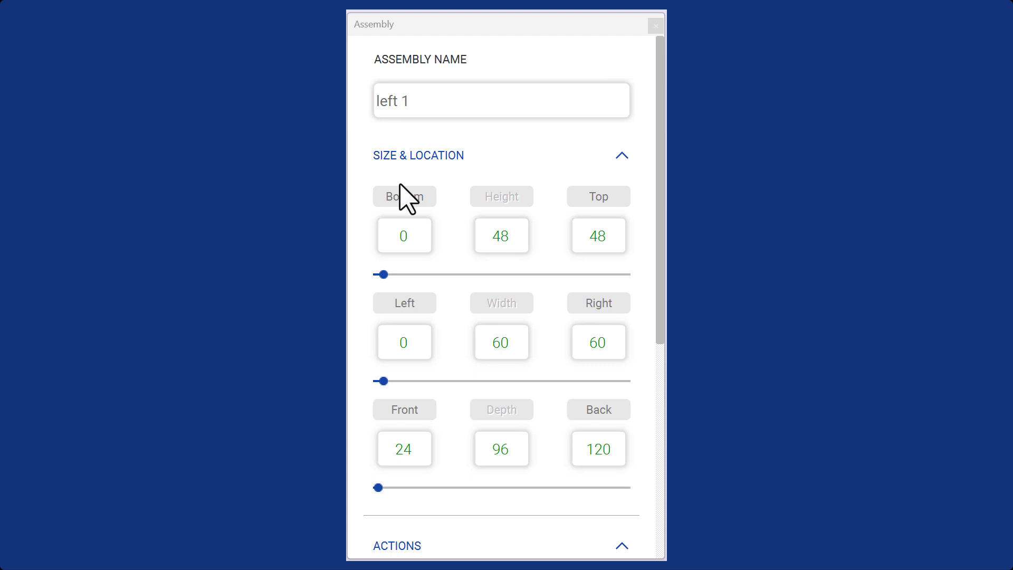
pyautogui.moveTo(608, 200)
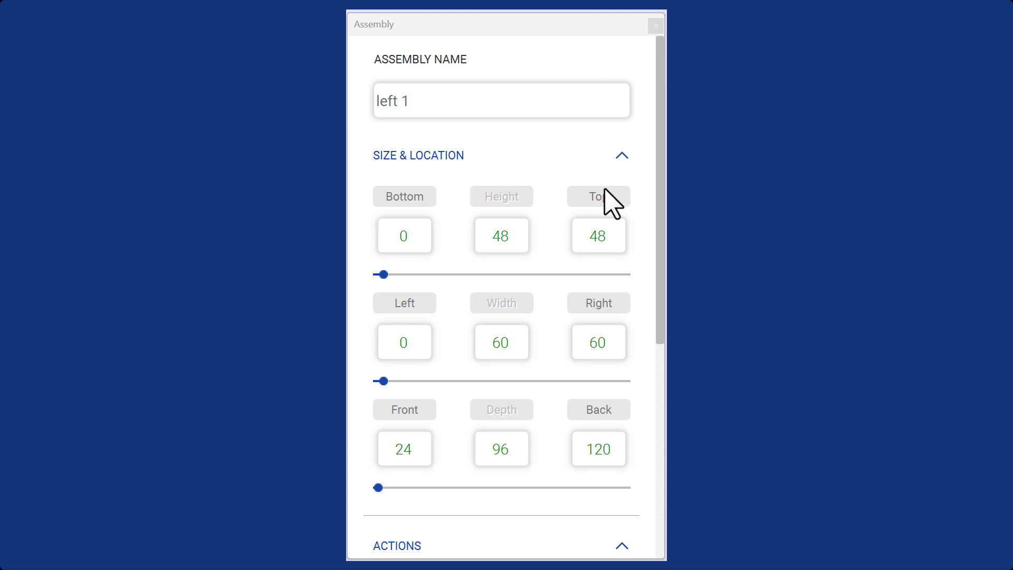
# Scale the left 1 assembly's height with a multiplier and its depth by *.3333.
pyautogui.click(502, 236)
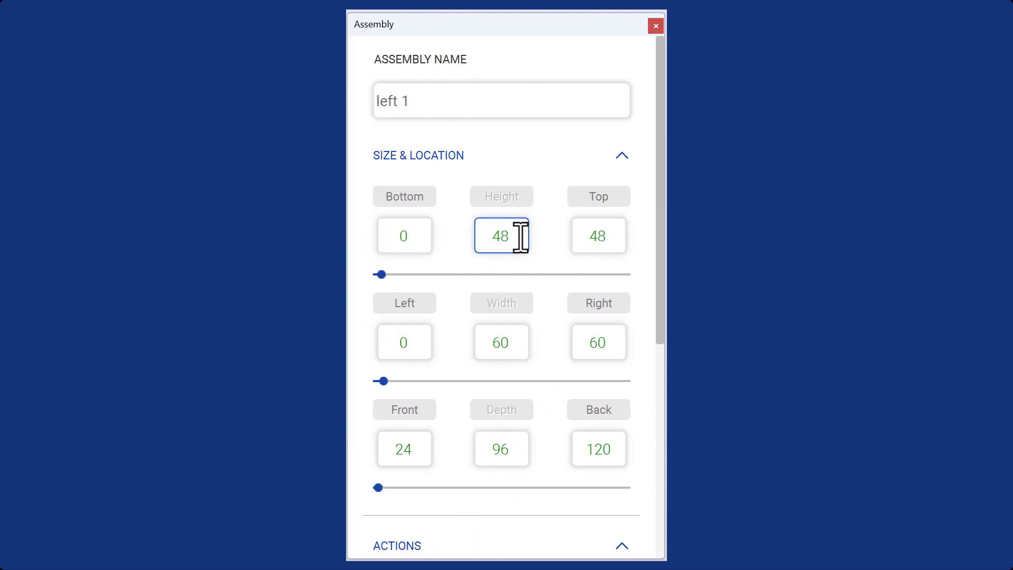
pyautogui.write('*')
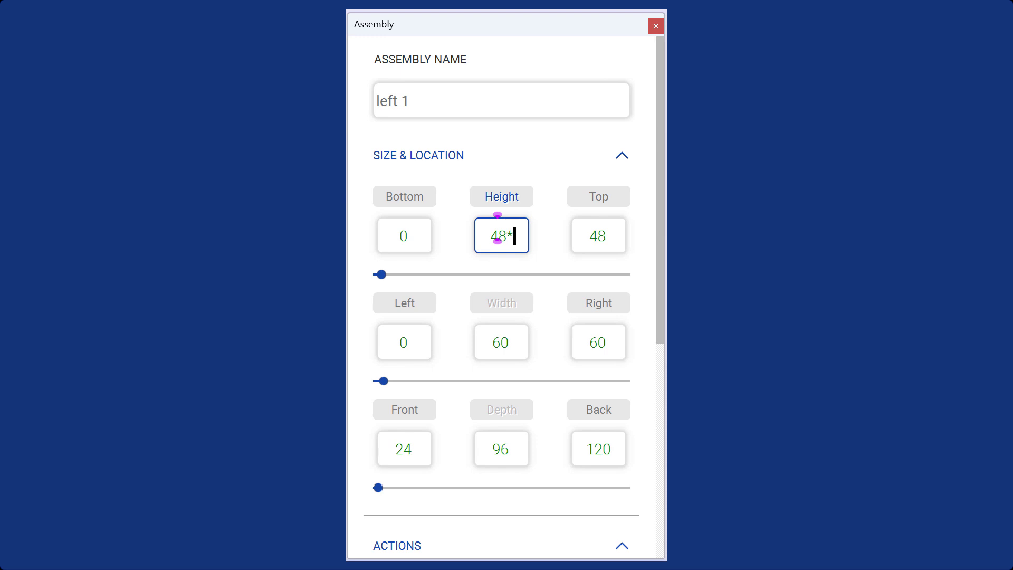
pyautogui.write('5')
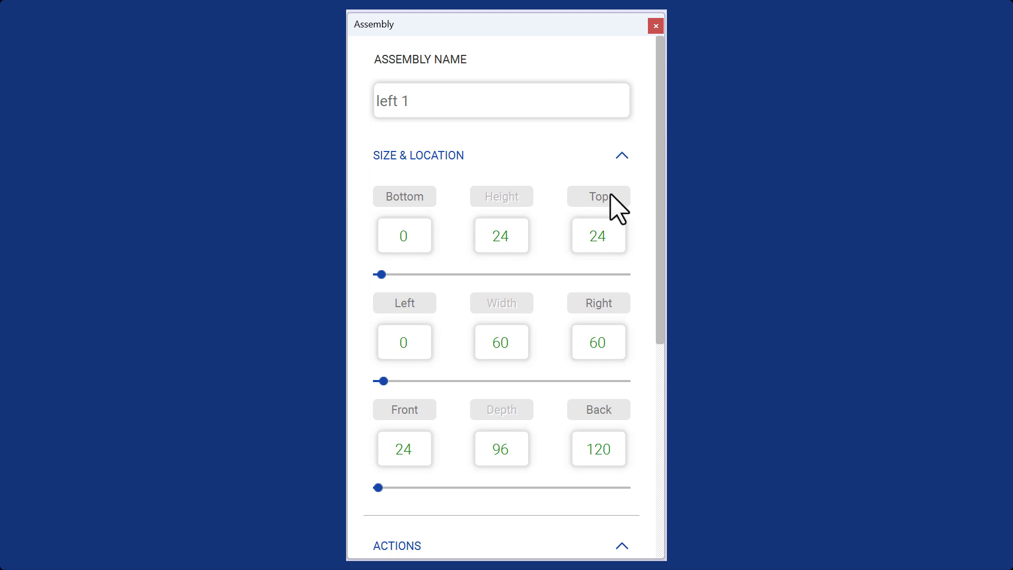
pyautogui.click(599, 236)
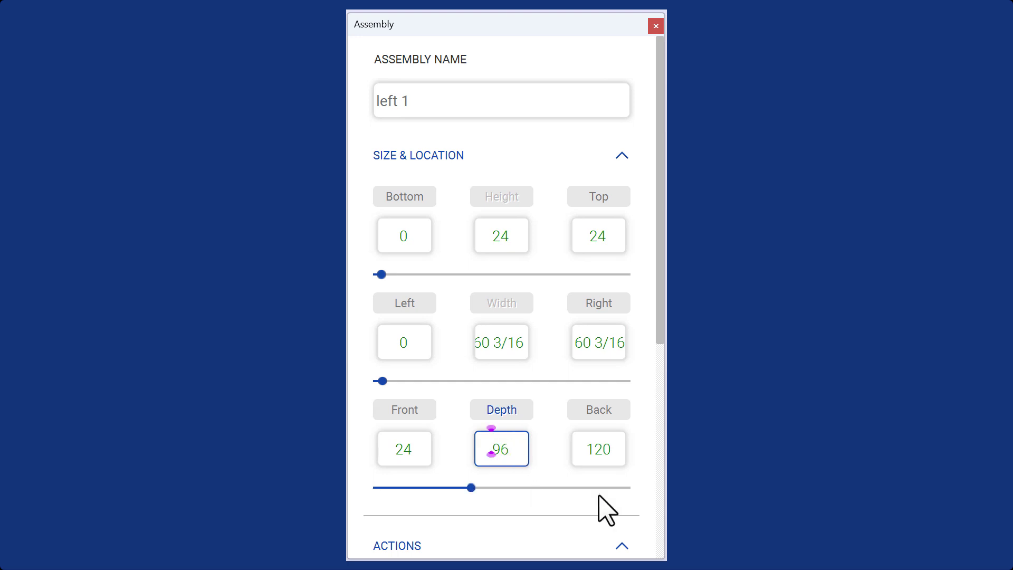
pyautogui.write('*')
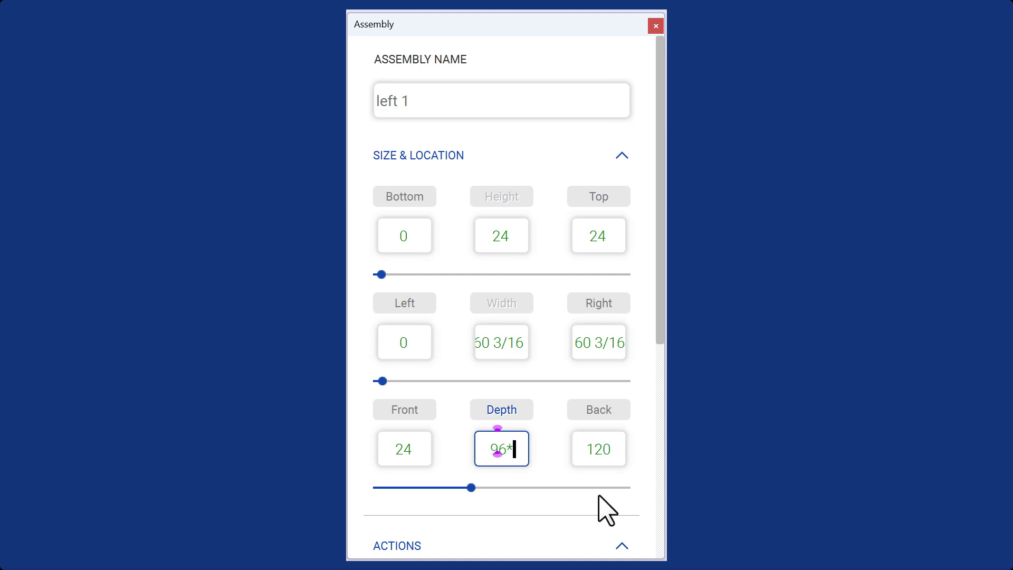
pyautogui.write('.3333')
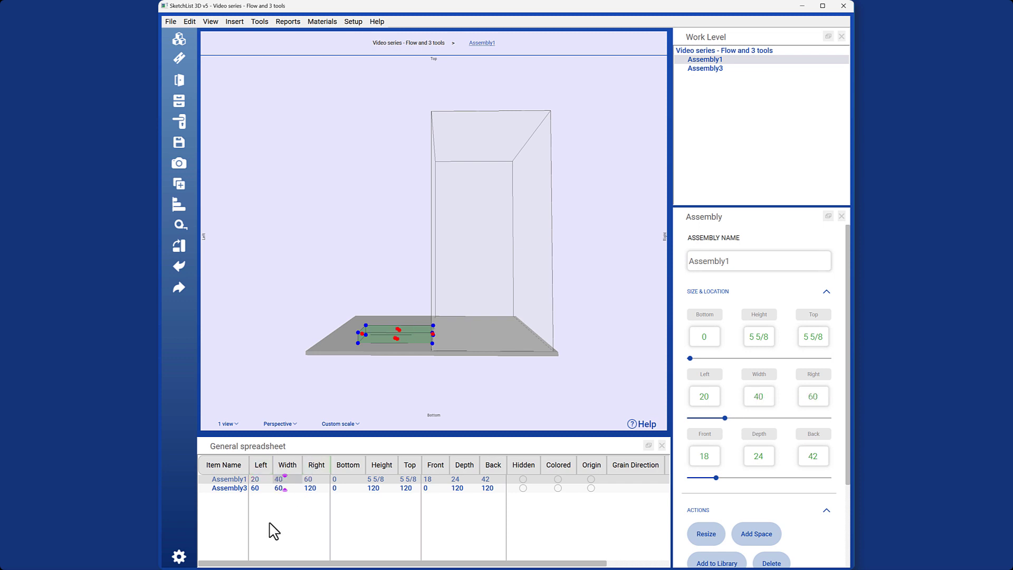
pyautogui.moveTo(289, 520)
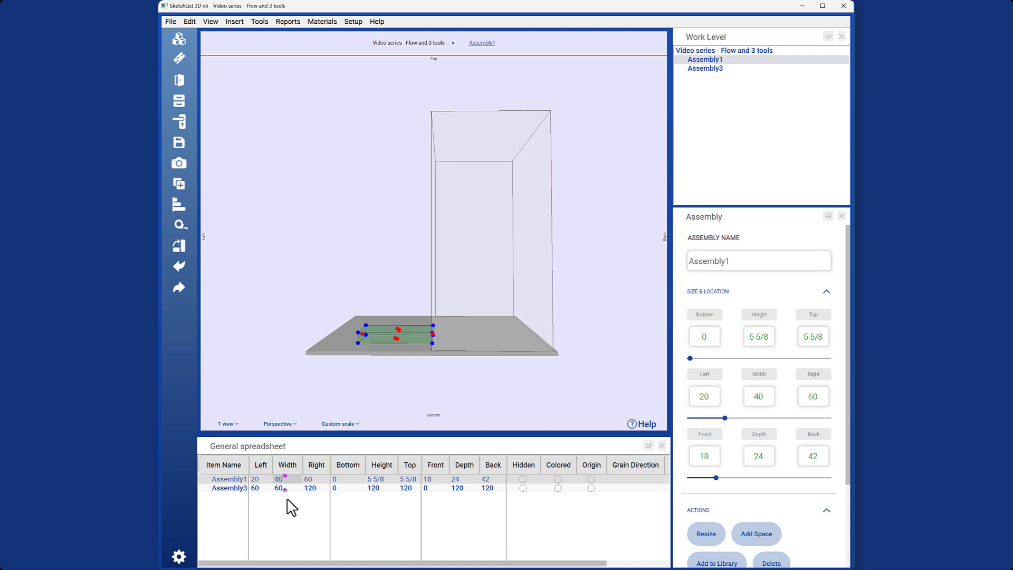
pyautogui.moveTo(401, 449)
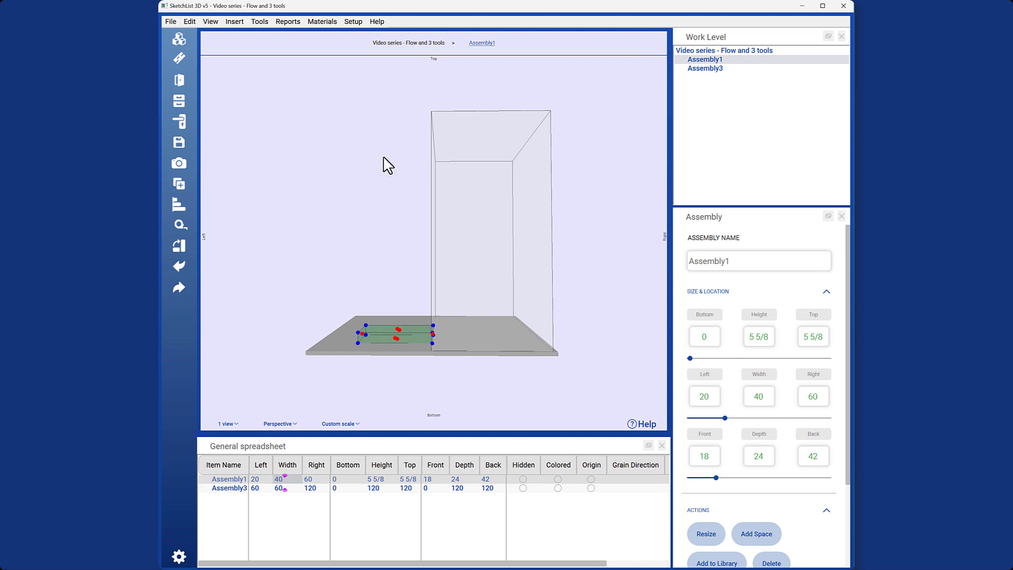
pyautogui.moveTo(437, 118)
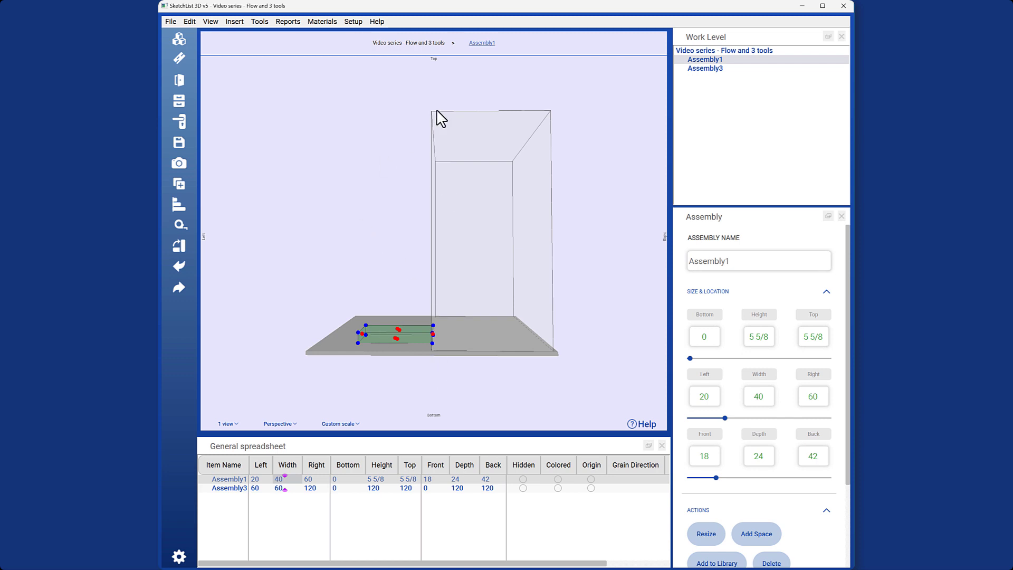
pyautogui.moveTo(393, 395)
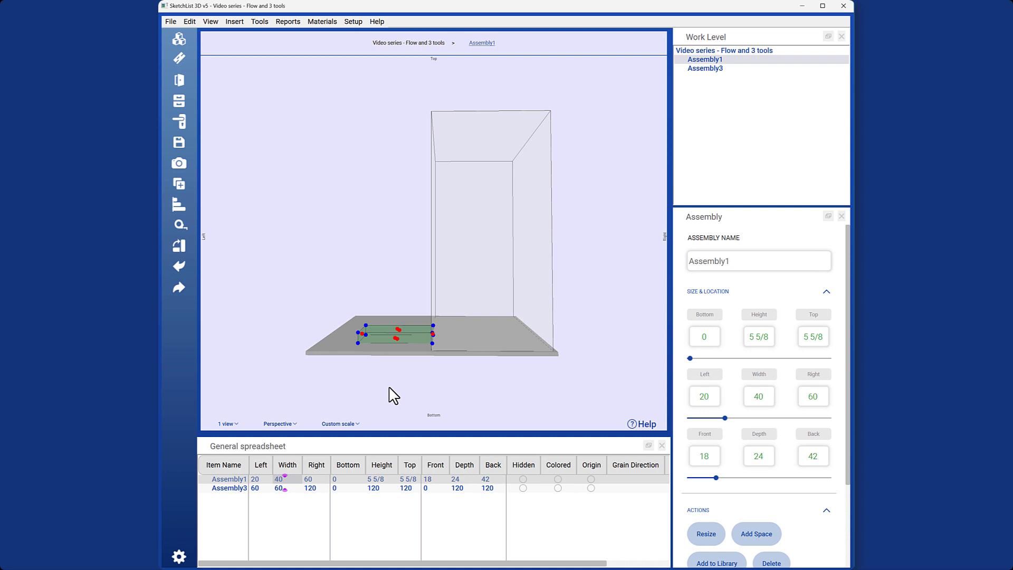
pyautogui.moveTo(280, 509)
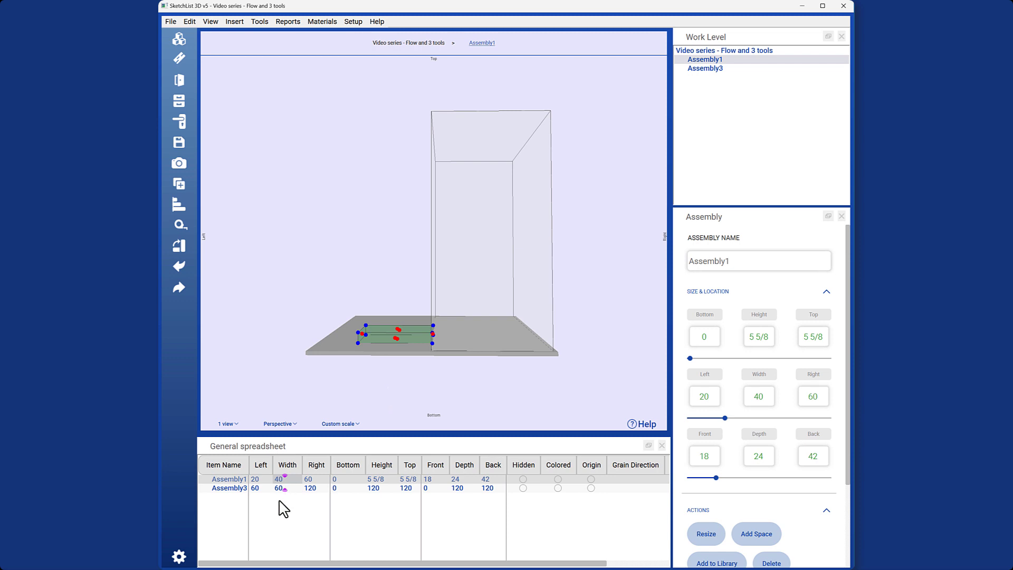
pyautogui.moveTo(434, 505)
pyautogui.write('6')
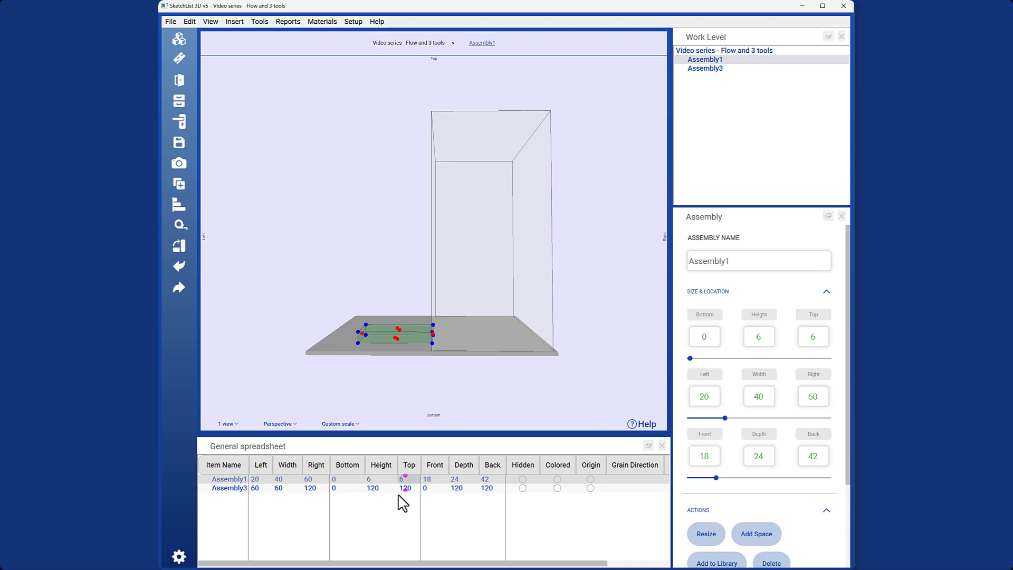
pyautogui.moveTo(229, 503)
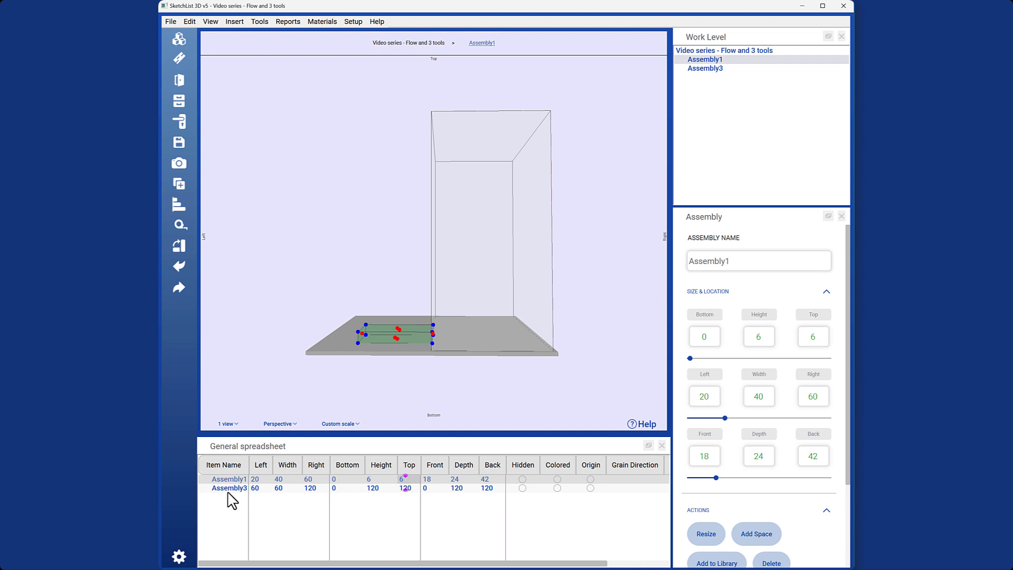
pyautogui.moveTo(364, 161)
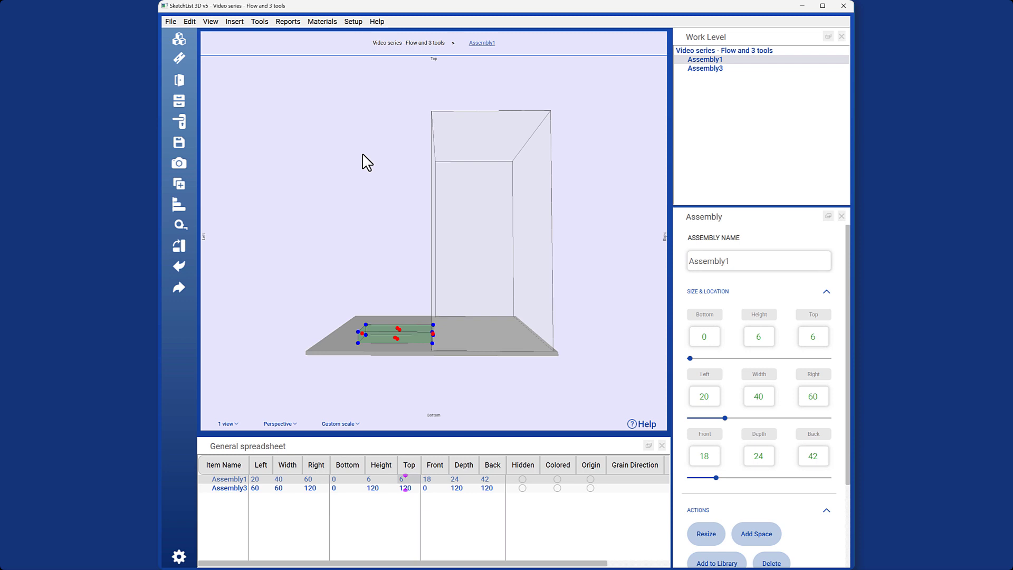
pyautogui.moveTo(449, 124)
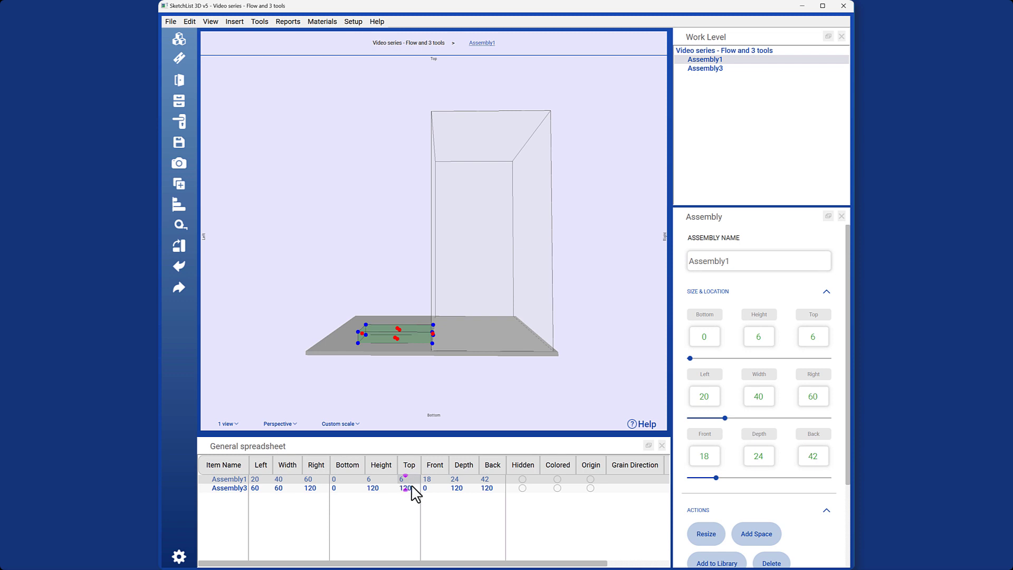
# In the General spreadsheet, give Assembly1 top 120 and bottom 0, making it 120 tall.
pyautogui.click(230, 488)
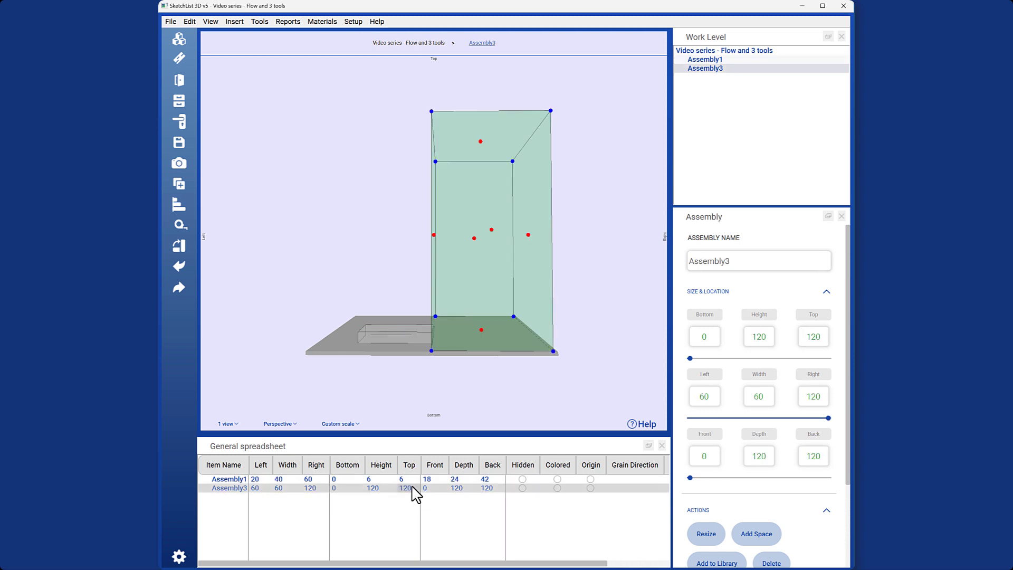
pyautogui.click(229, 479)
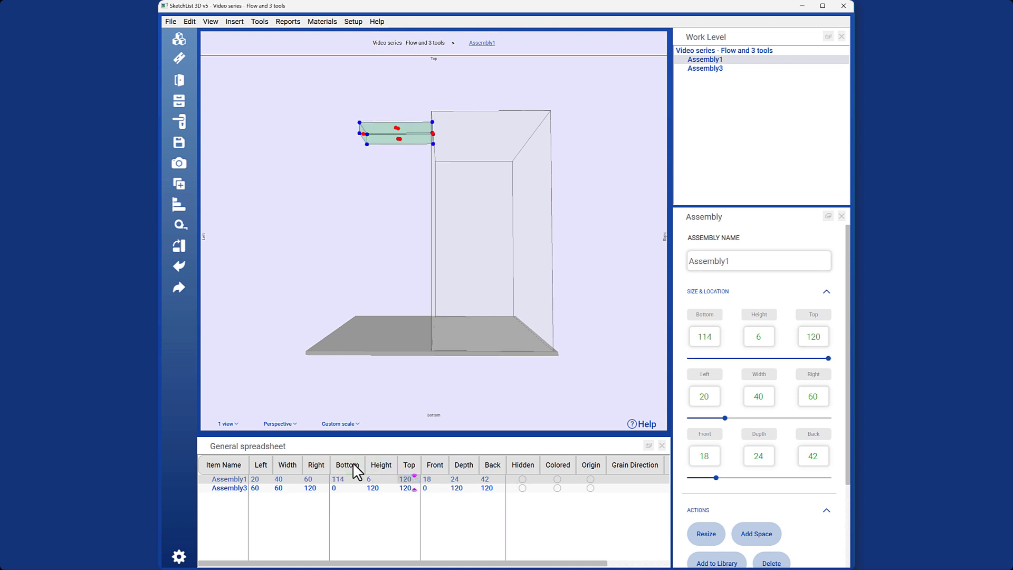
pyautogui.click(705, 68)
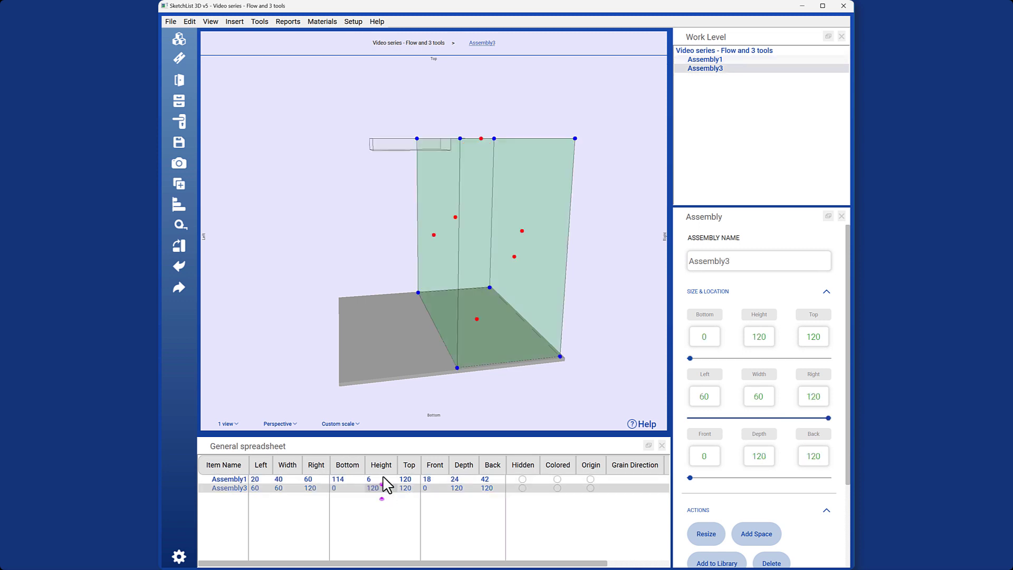
pyautogui.click(229, 480)
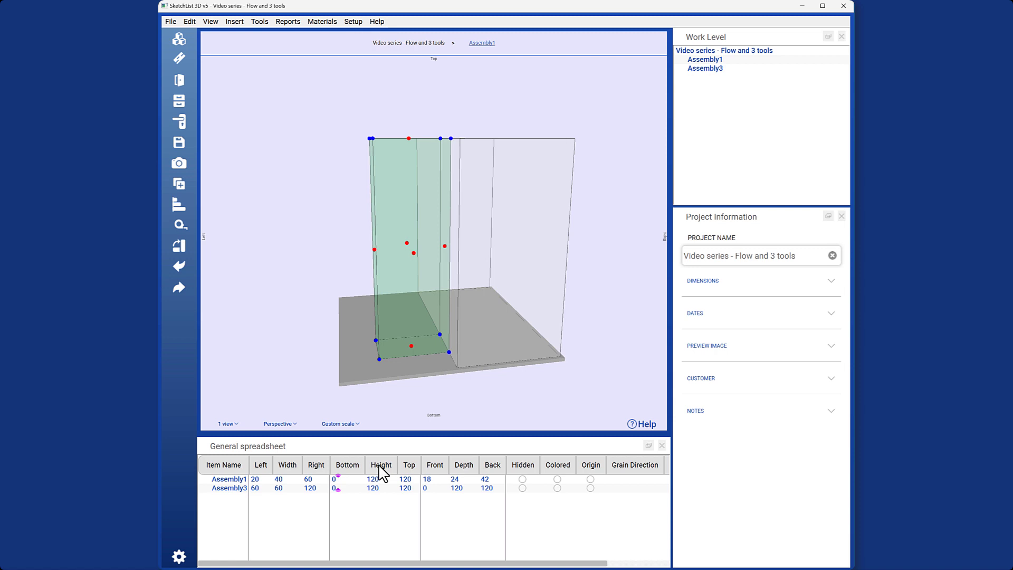
pyautogui.moveTo(383, 489)
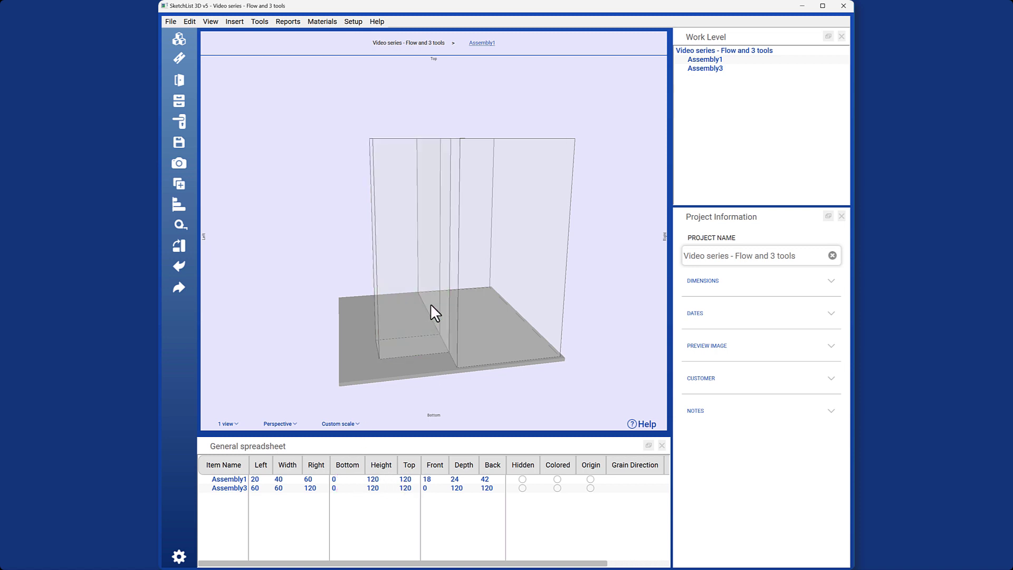
# Orbit to view both assemblies, then set Assembly1 to Bottom 60, Front 0, Depth 24.
pyautogui.moveTo(432, 312); pyautogui.dragTo(475, 315)
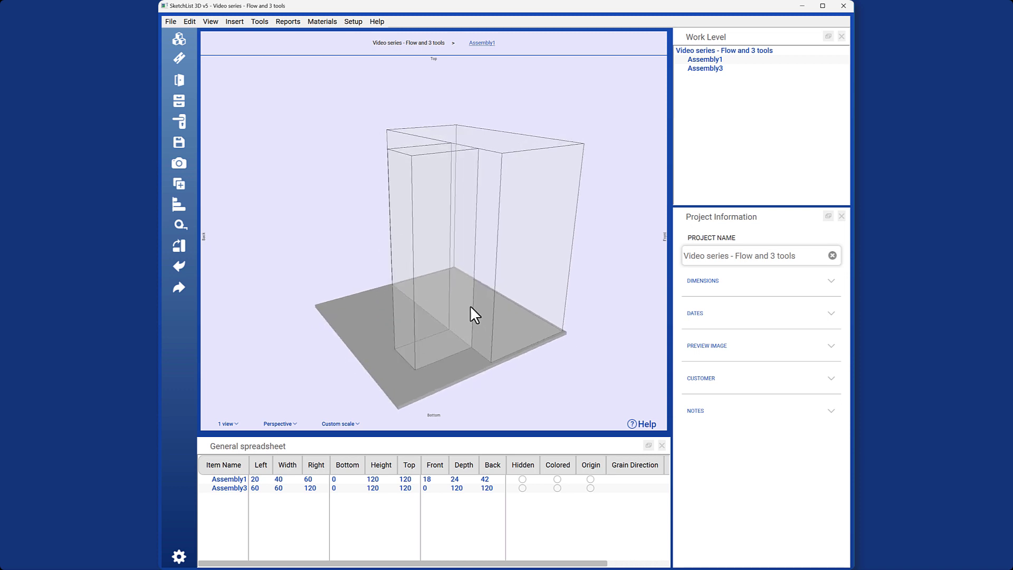
pyautogui.moveTo(505, 447)
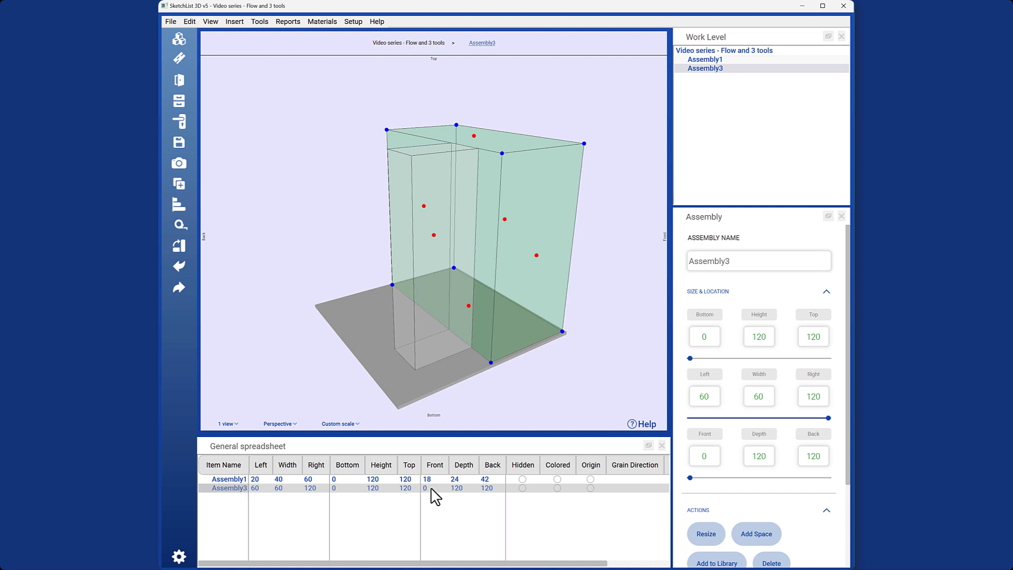
pyautogui.moveTo(444, 507)
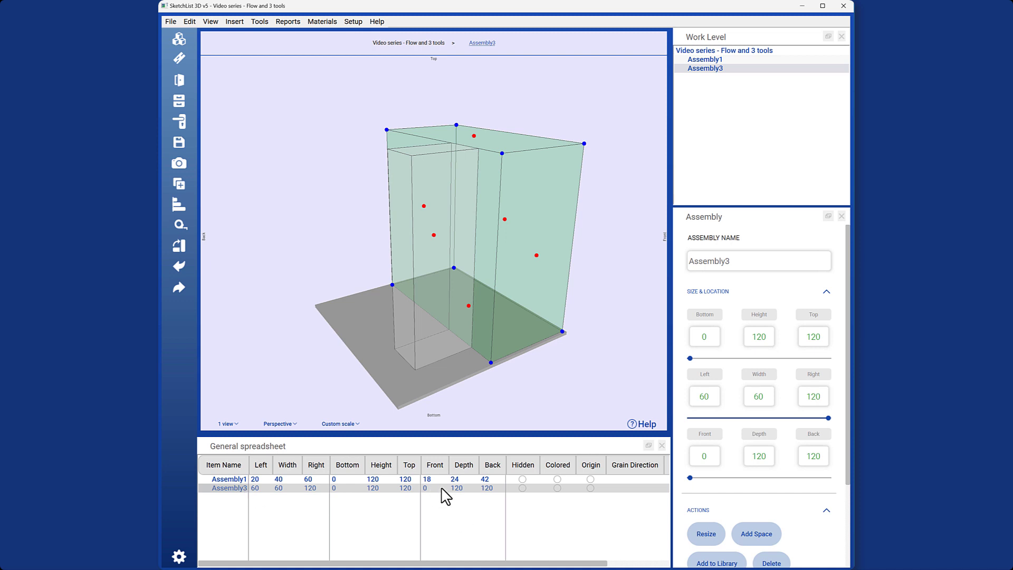
pyautogui.click(435, 479)
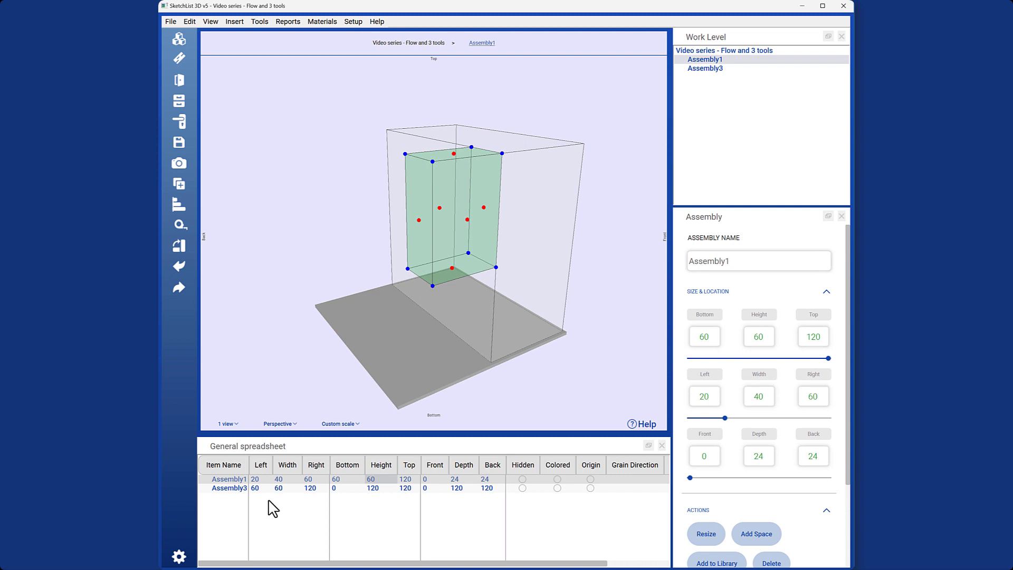
pyautogui.click(223, 465)
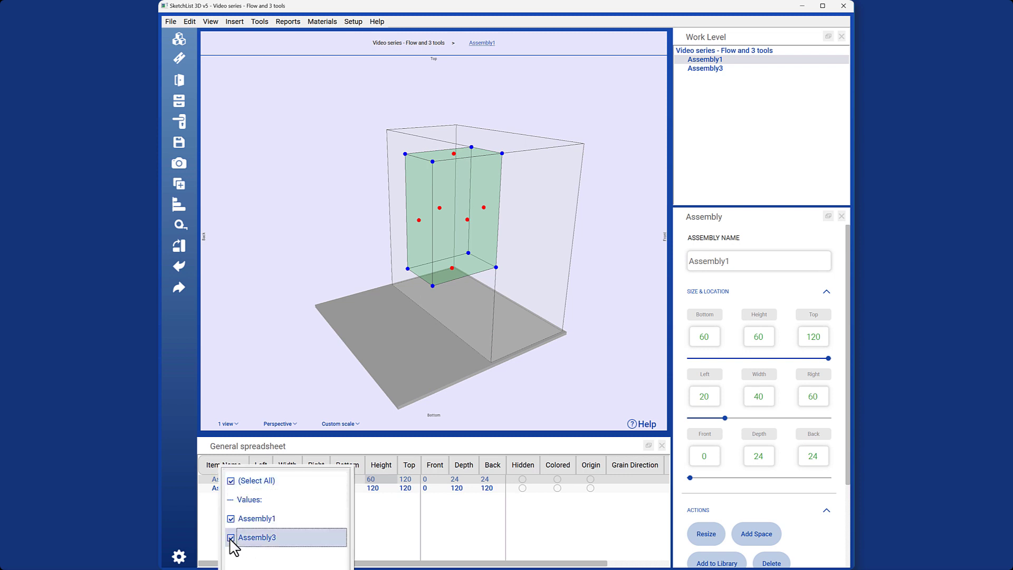
pyautogui.click(230, 538)
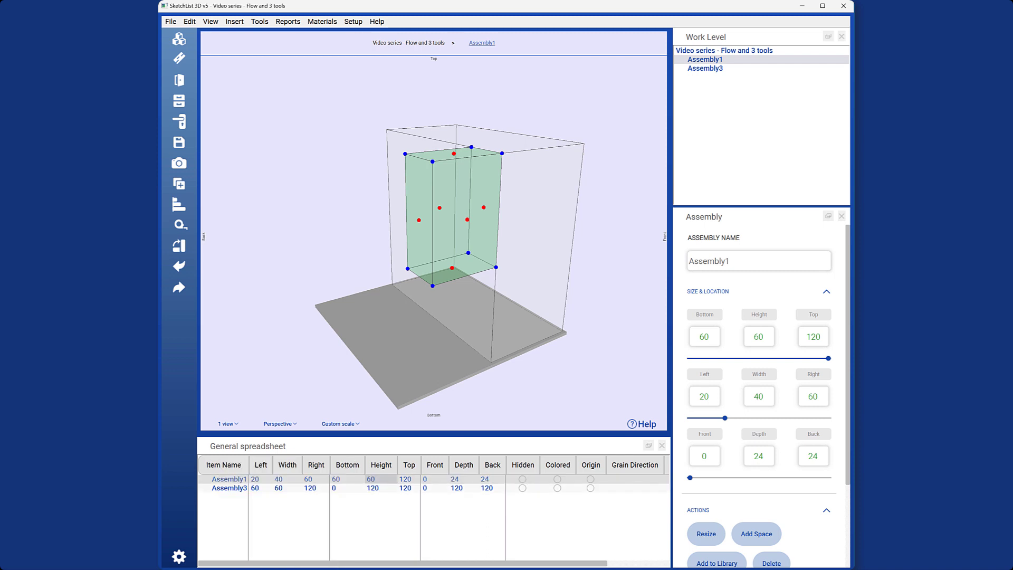
pyautogui.moveTo(199, 51)
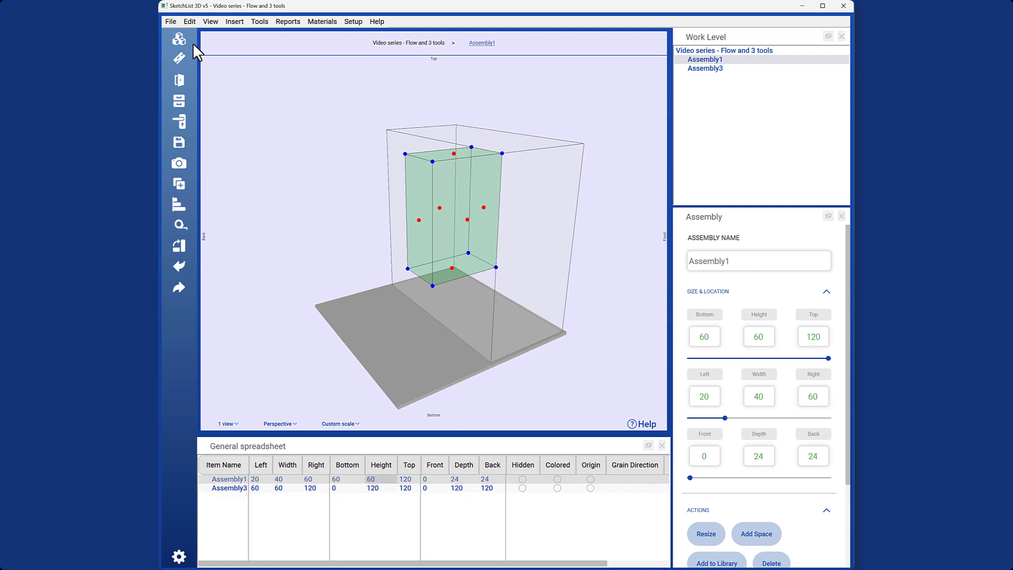
pyautogui.moveTo(196, 50)
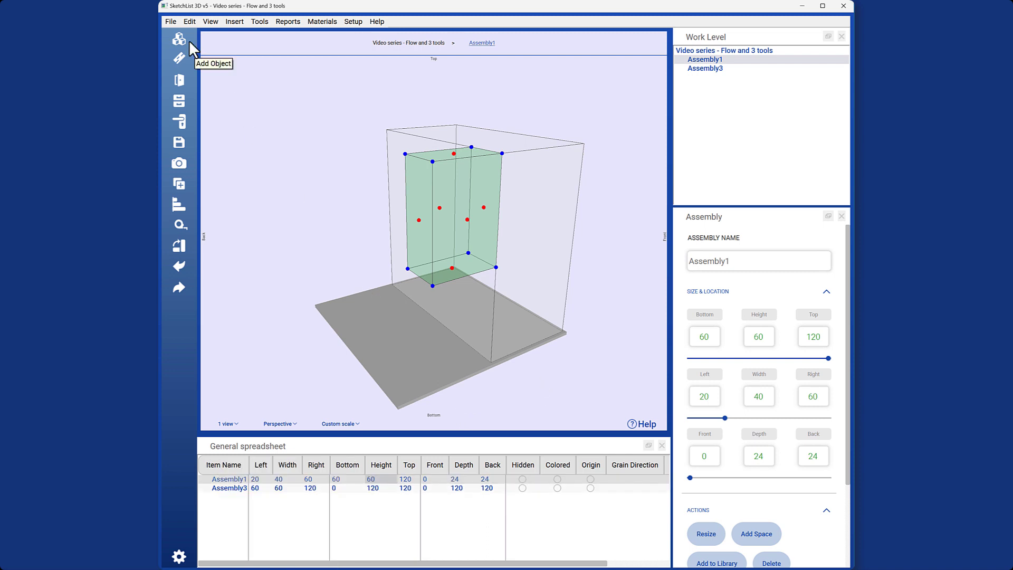
pyautogui.moveTo(481, 248)
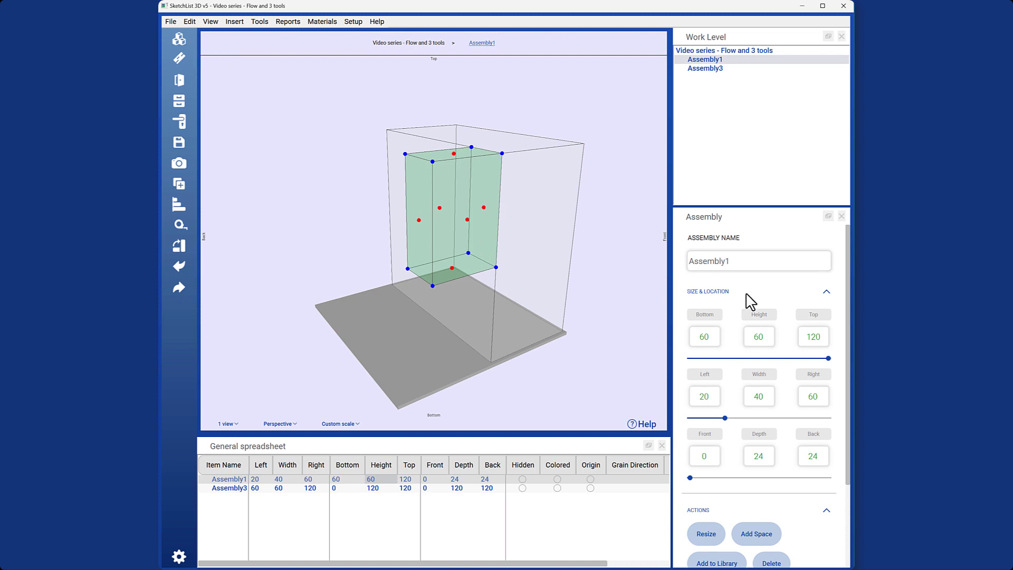
pyautogui.moveTo(202, 281)
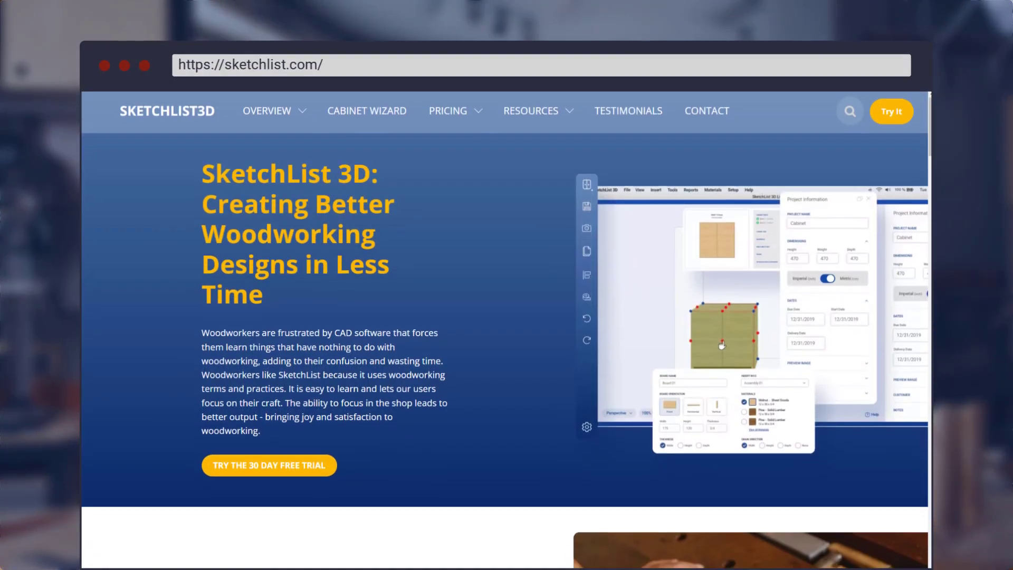
# Scroll the sketchlist.com homepage down to 'Traditional Design Approaches Just Don't Cut It Anymore'.
pyautogui.scroll(-3)
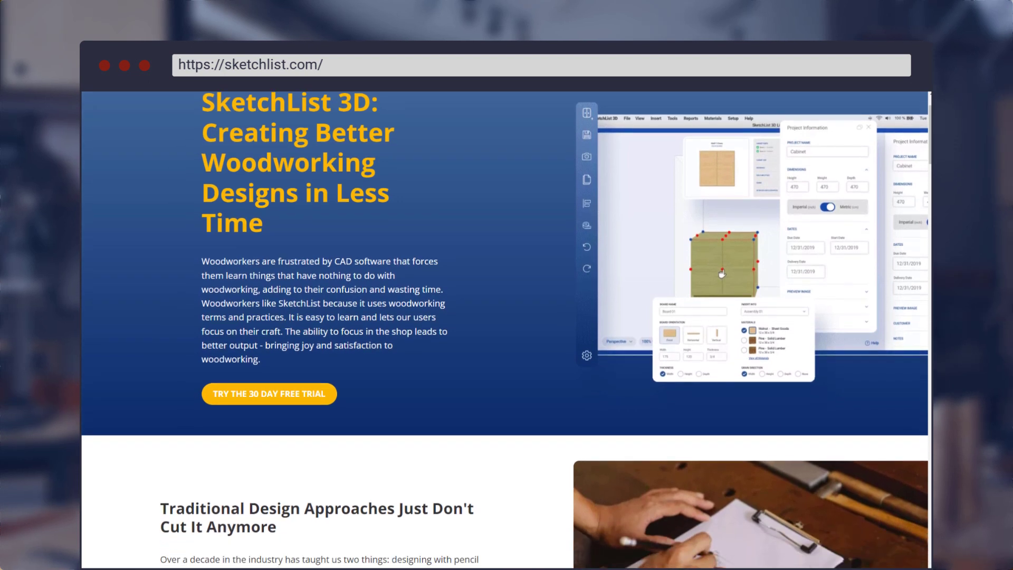
pyautogui.scroll(-3)
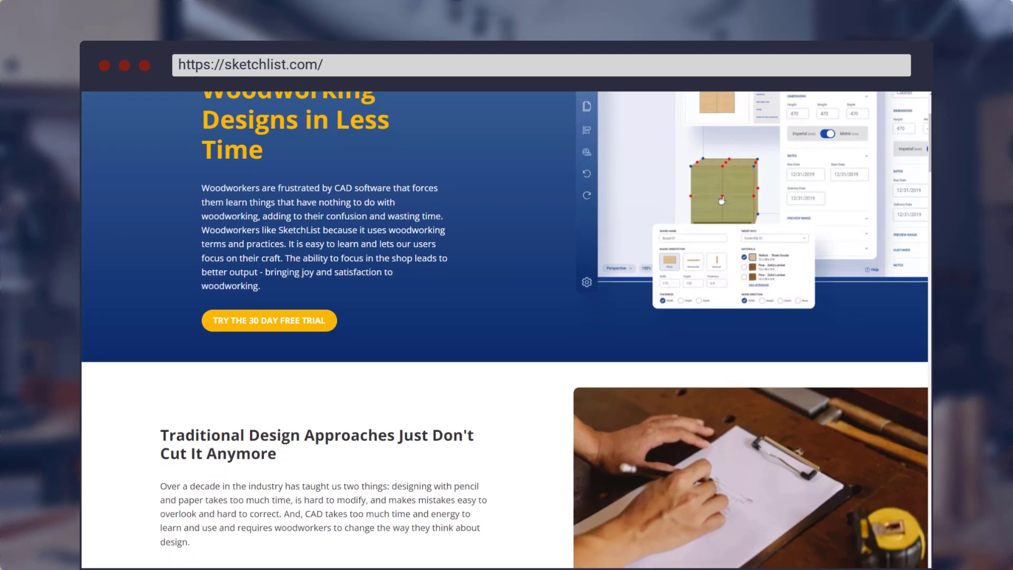